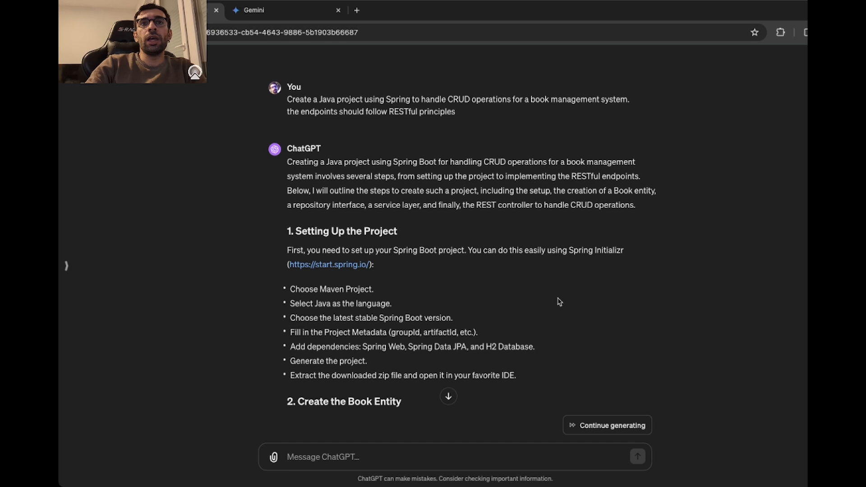
mouse_move(555, 299)
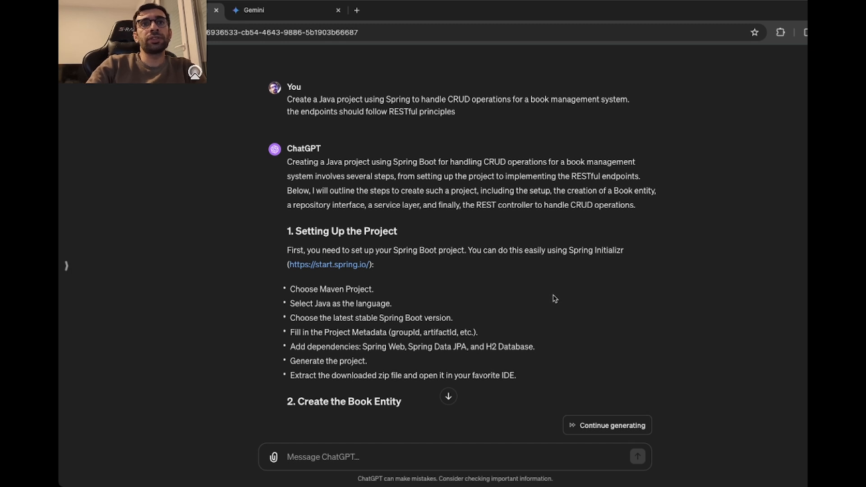
mouse_move(540, 295)
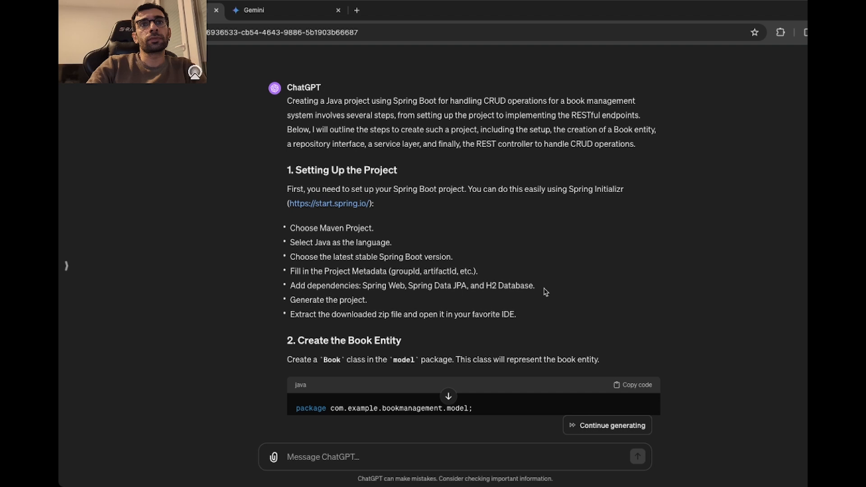
Step: Scroll through Gemini's Spring Boot CRUD answer, starting from the project setup
scroll(down, 3)
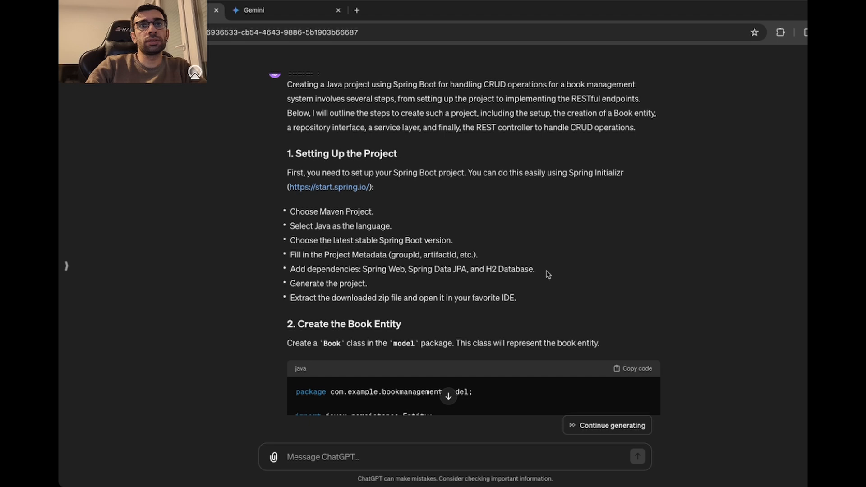
mouse_move(574, 283)
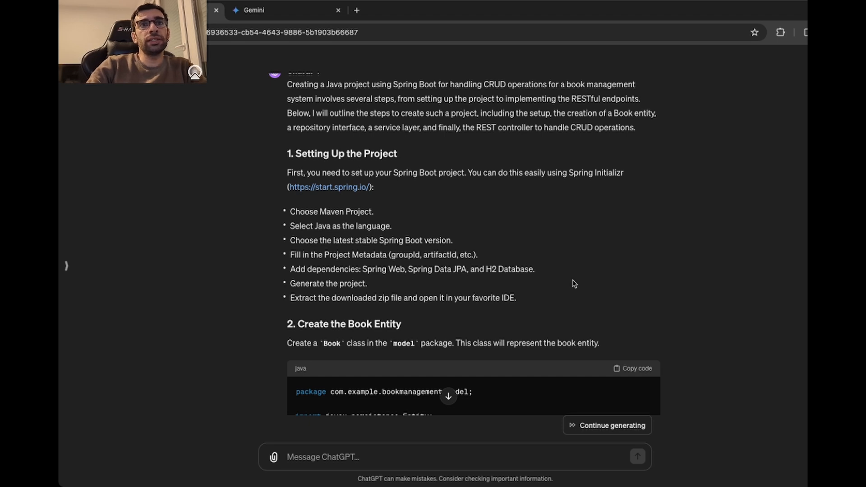
scroll(down, 3)
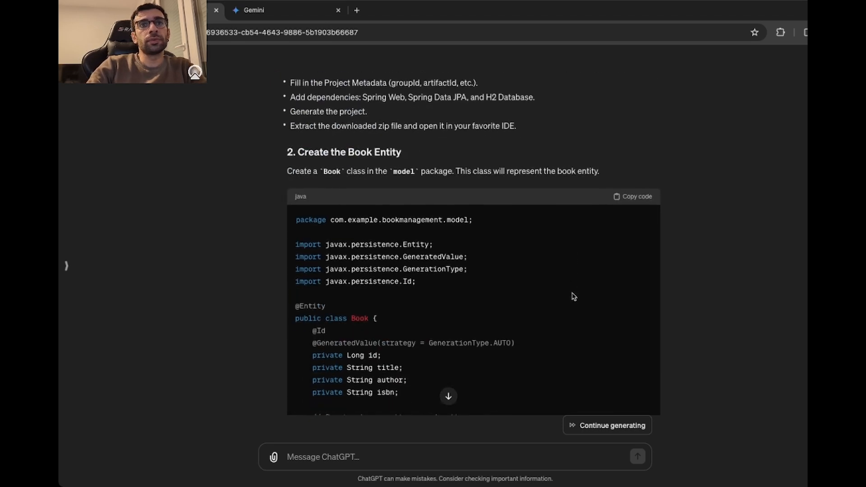
scroll(down, 3)
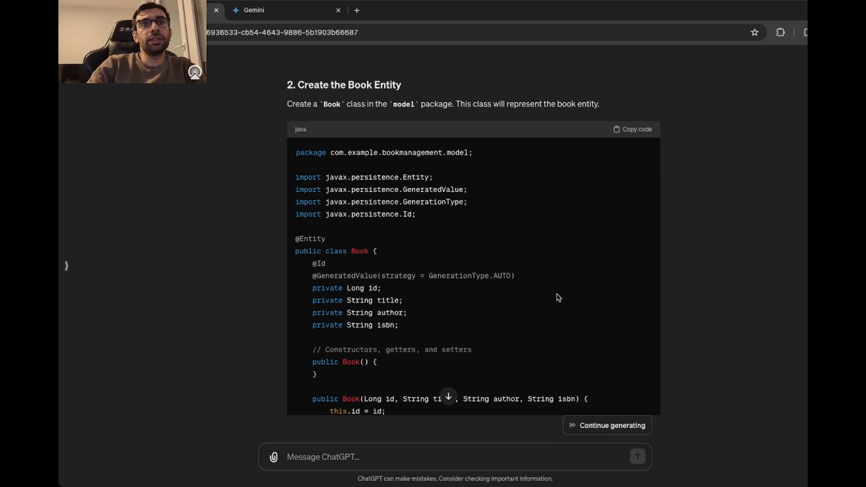
mouse_move(554, 298)
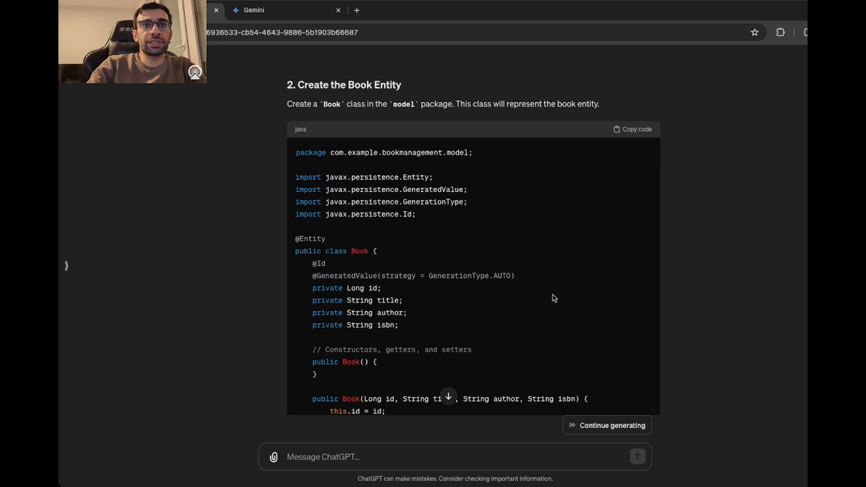
mouse_move(551, 298)
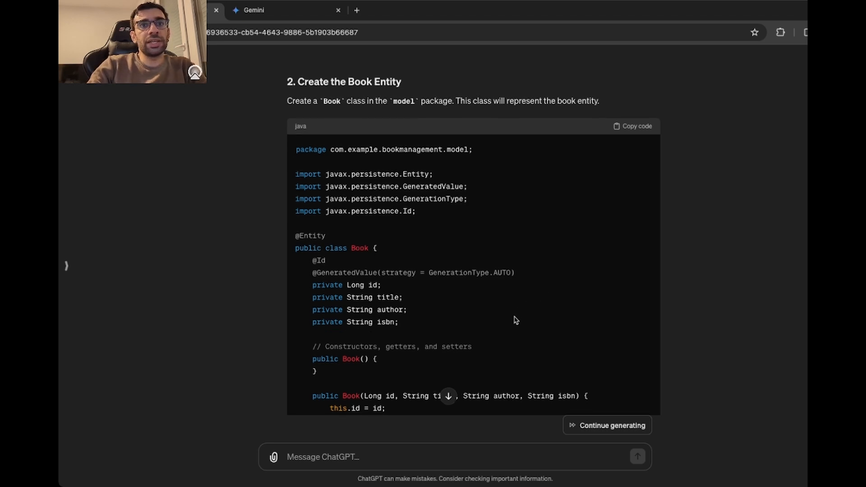
scroll(down, 3)
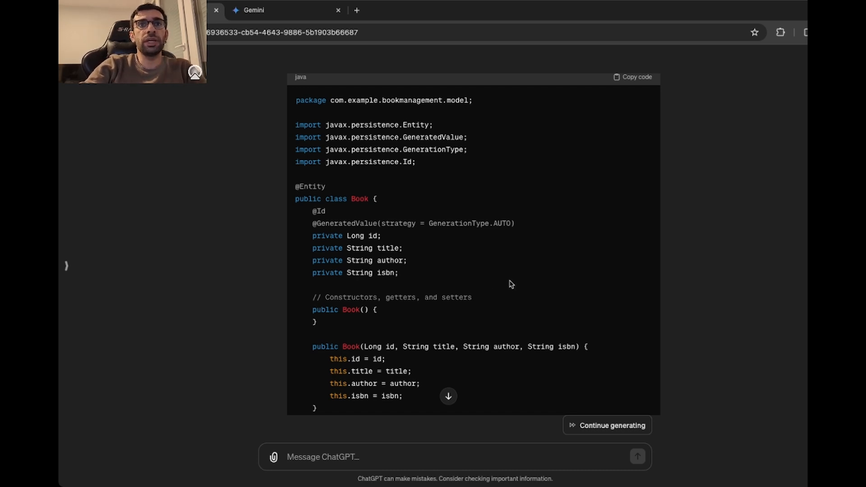
mouse_move(518, 279)
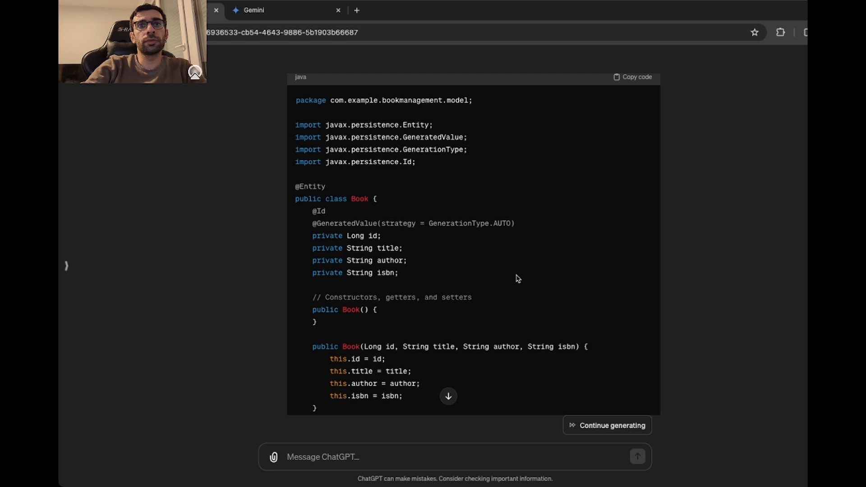
scroll(down, 3)
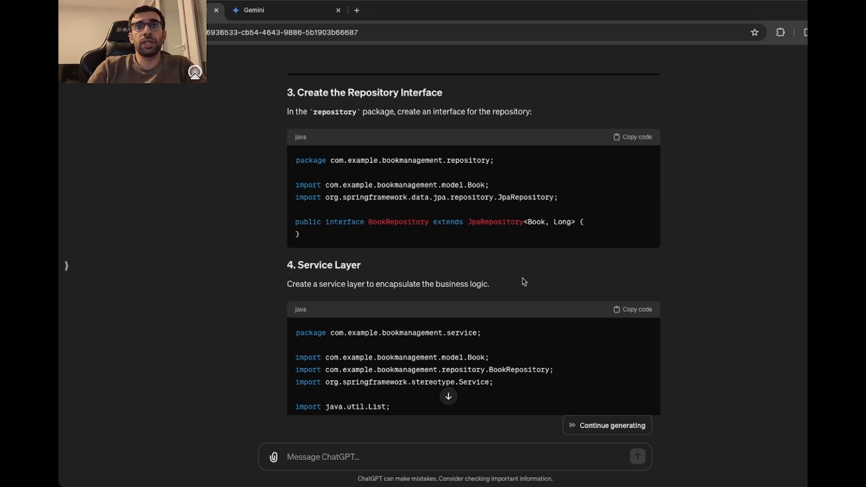
scroll(down, 3)
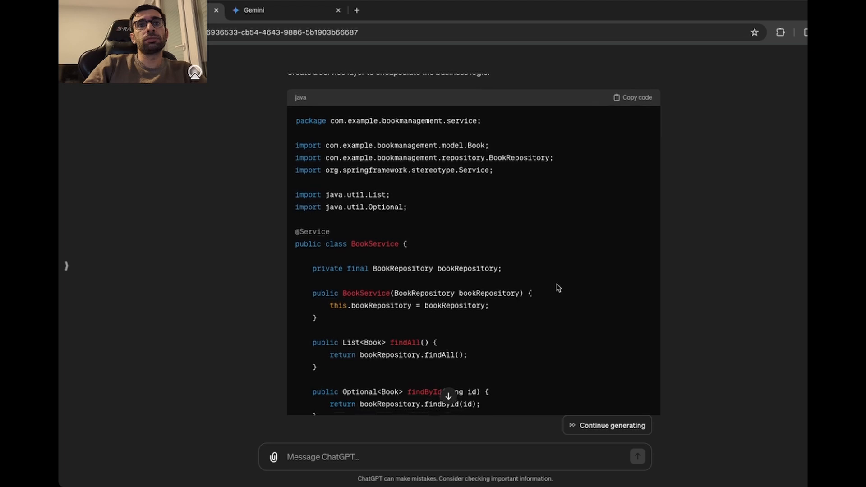
scroll(down, 3)
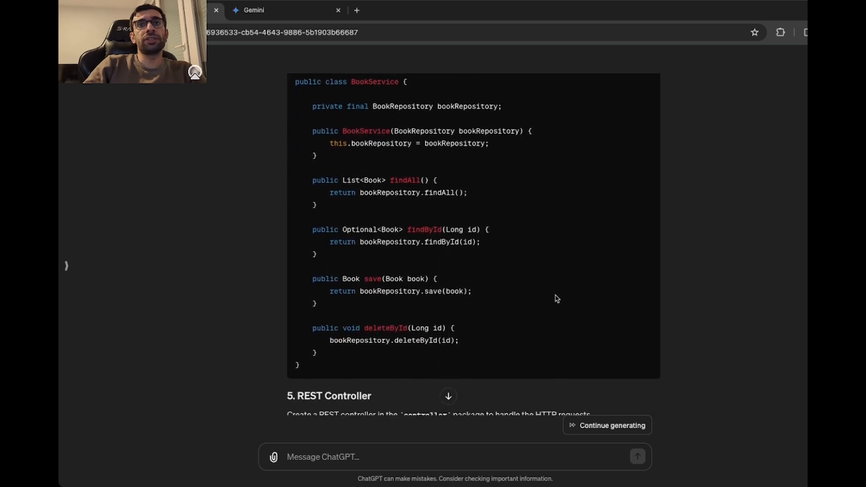
scroll(down, 3)
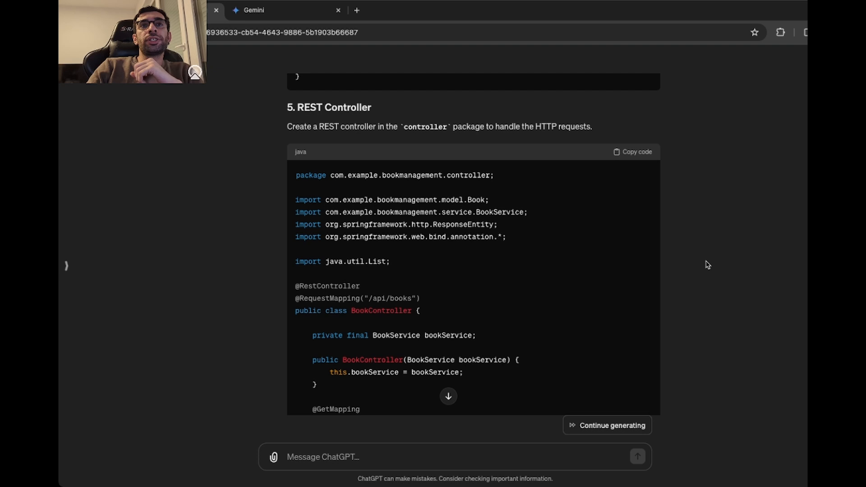
scroll(down, 3)
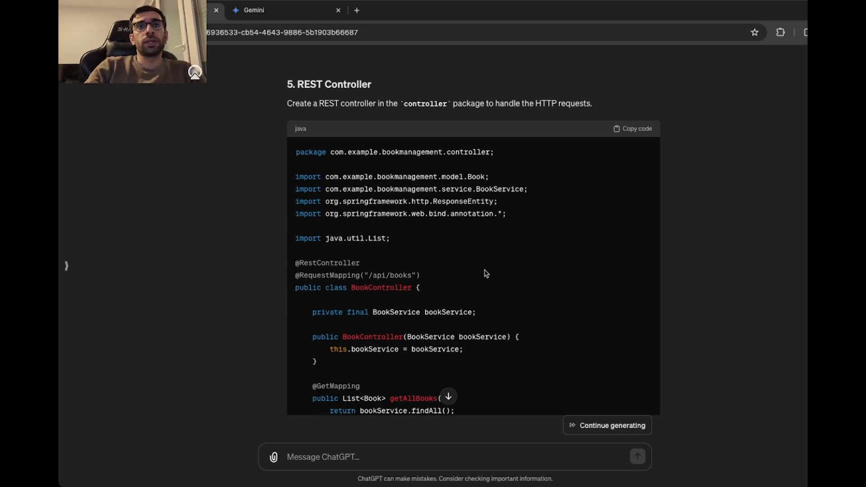
mouse_move(489, 275)
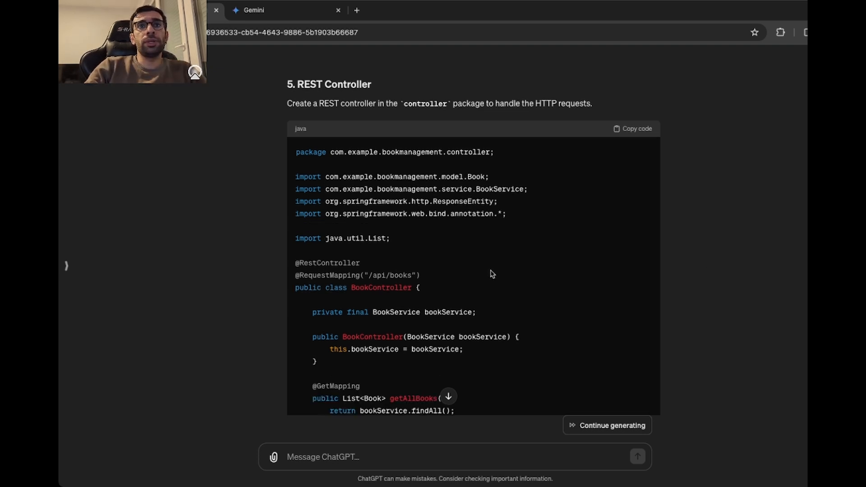
scroll(down, 3)
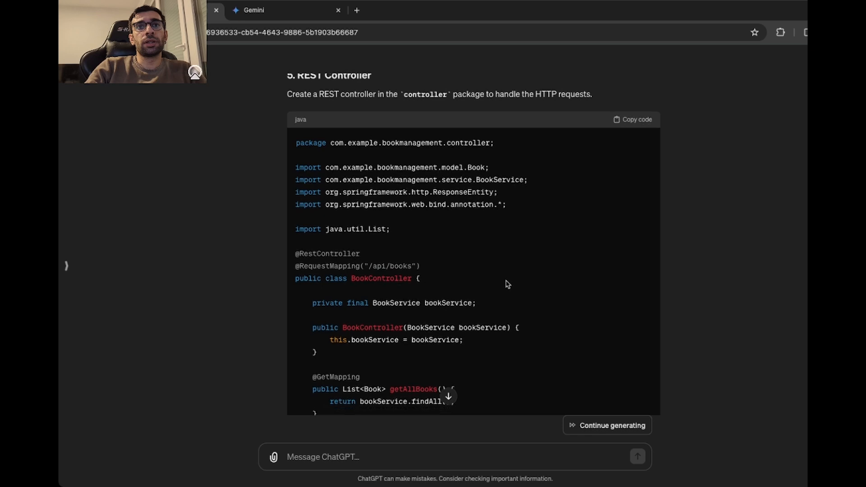
scroll(down, 3)
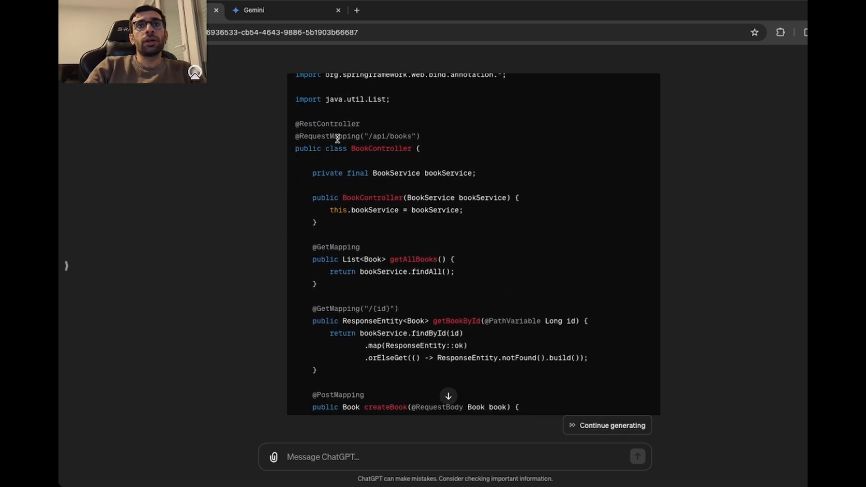
mouse_move(470, 208)
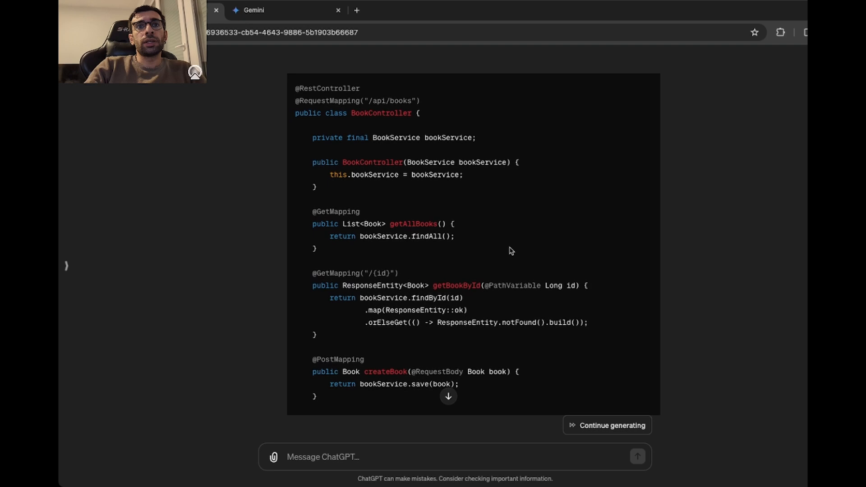
scroll(down, 3)
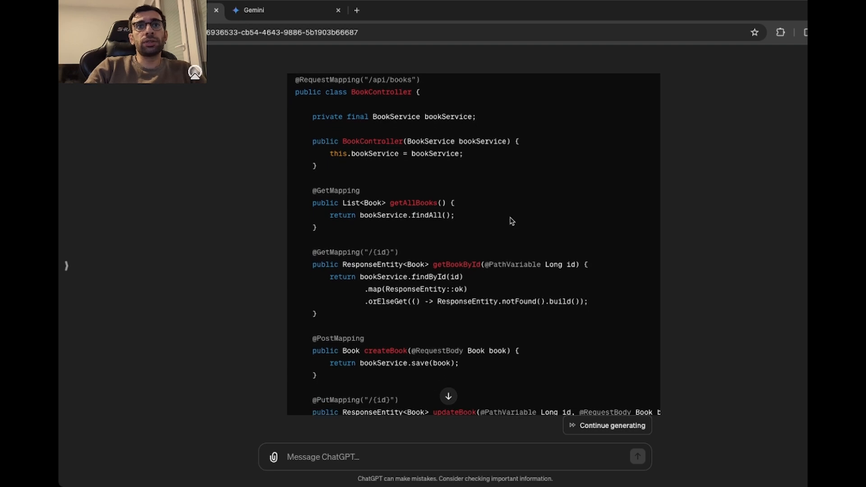
scroll(down, 3)
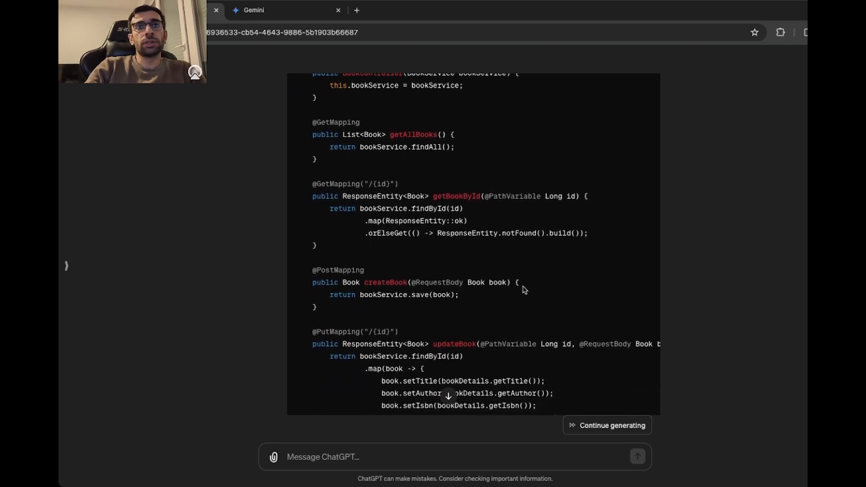
scroll(down, 3)
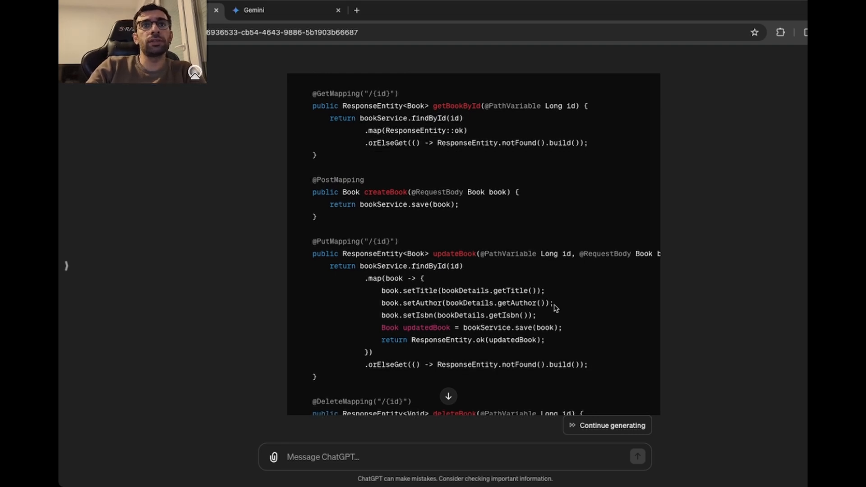
scroll(down, 3)
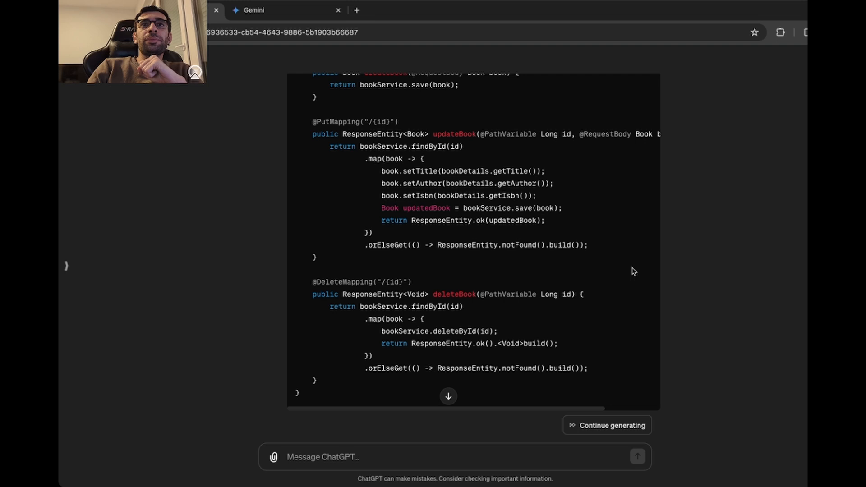
mouse_move(628, 267)
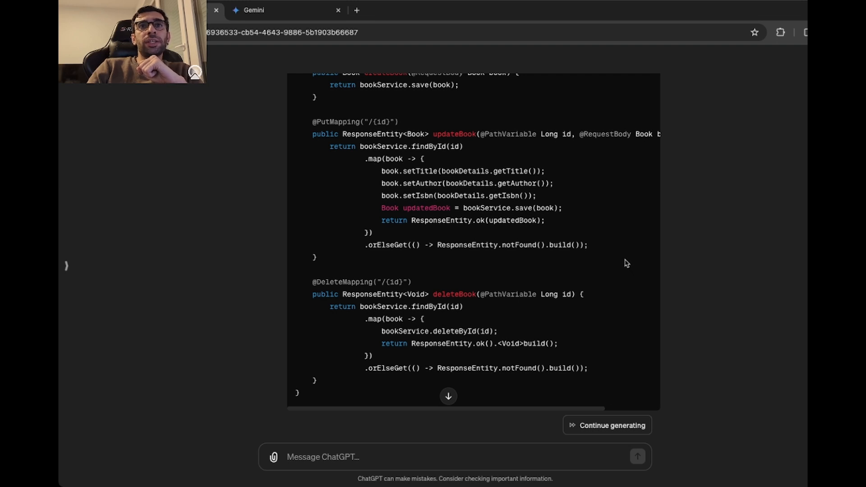
Step: Highlight the book argument passed to save, then scroll to the Book entity class
double_click(454, 133)
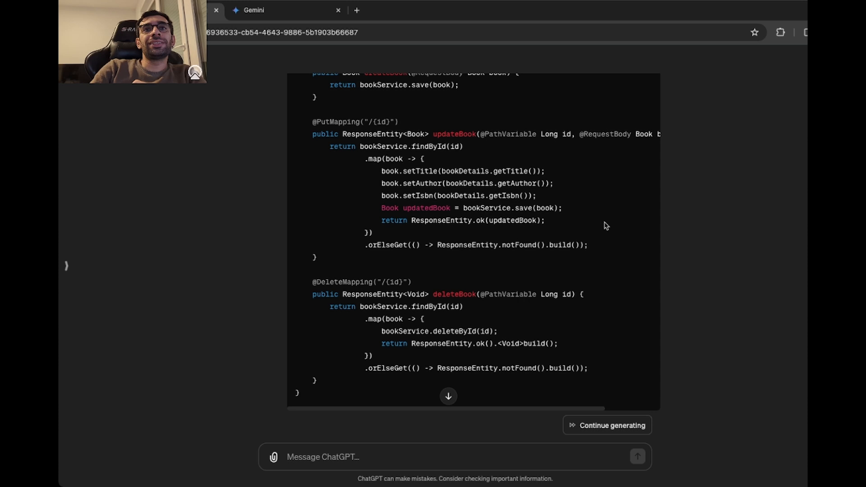
drag(365, 158, 373, 232)
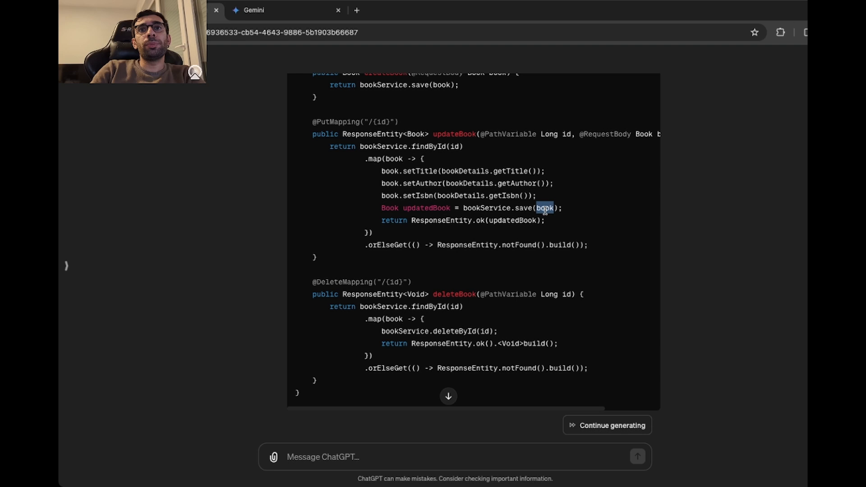
mouse_move(590, 231)
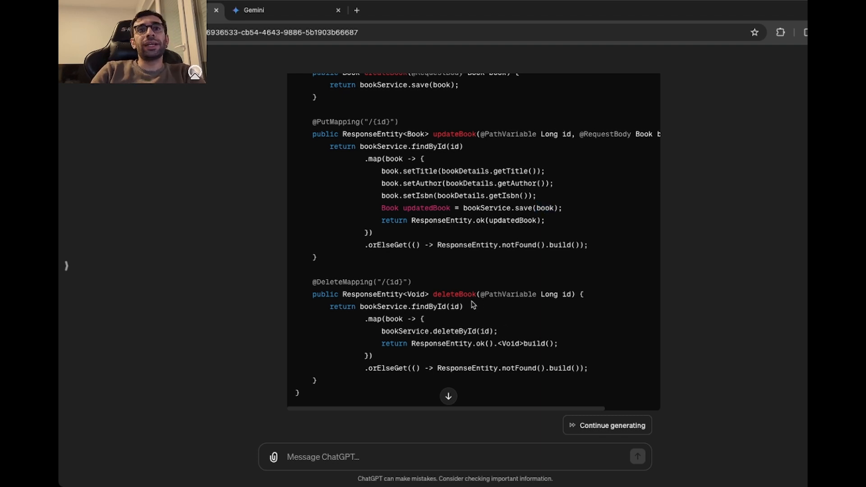
double_click(454, 294)
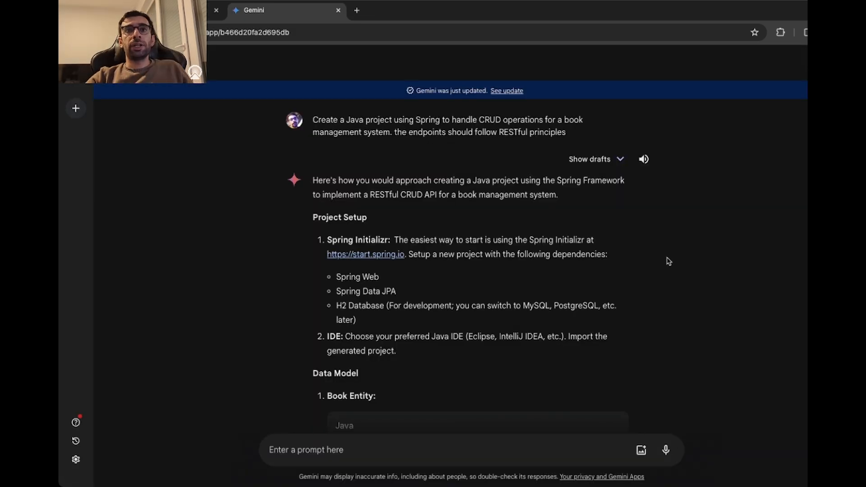
mouse_move(664, 260)
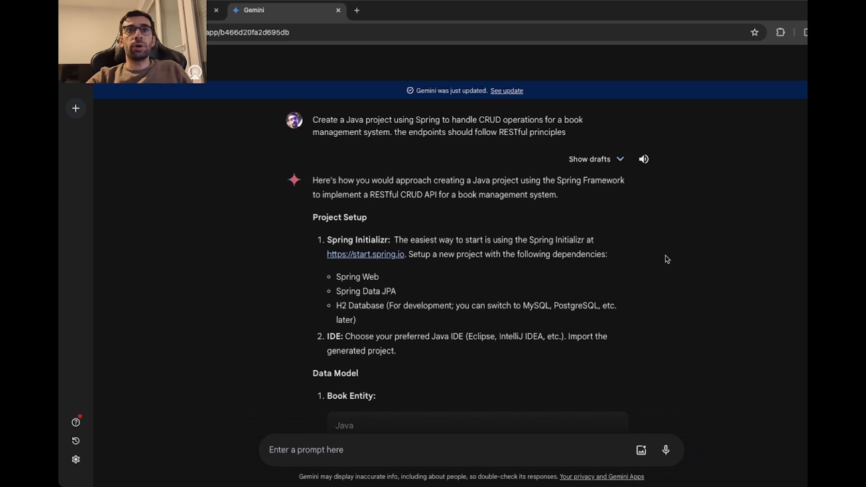
scroll(down, 3)
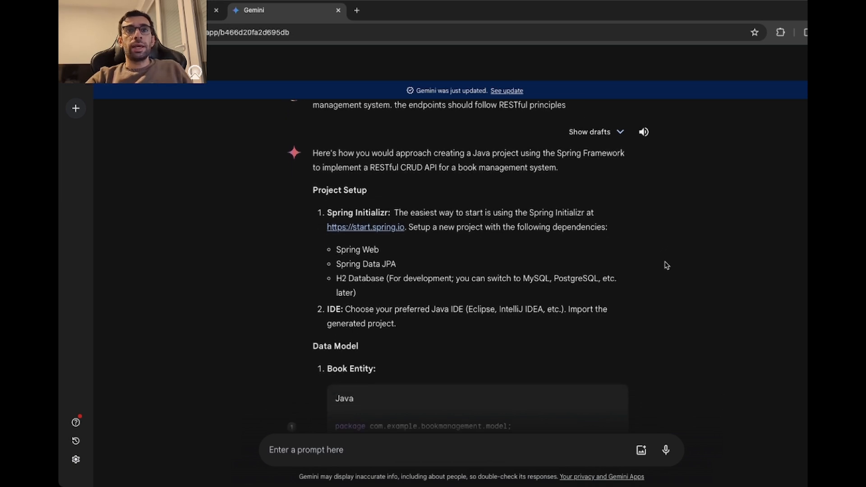
scroll(down, 3)
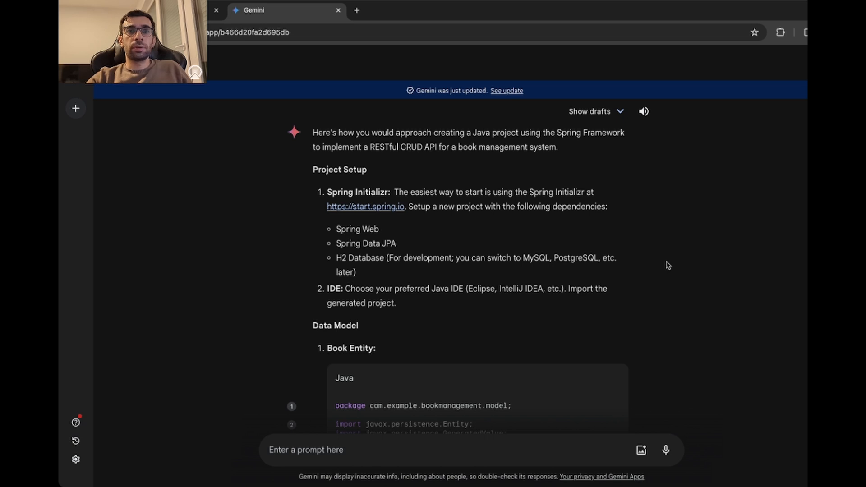
scroll(down, 3)
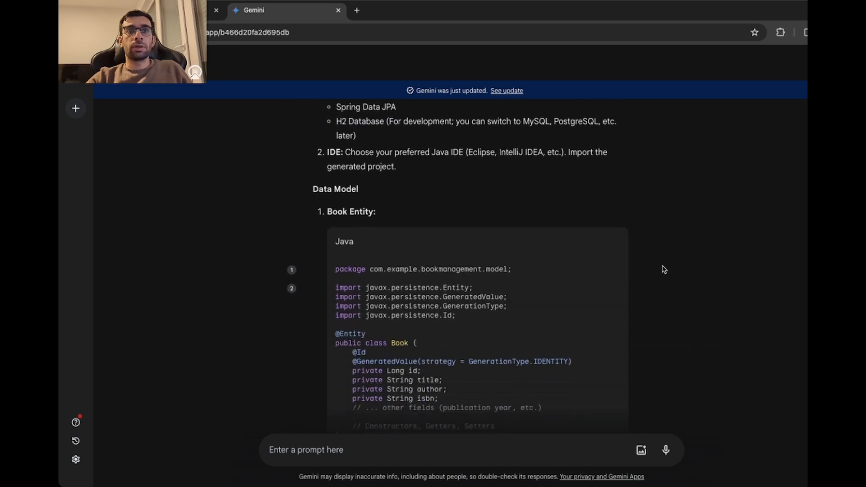
scroll(down, 3)
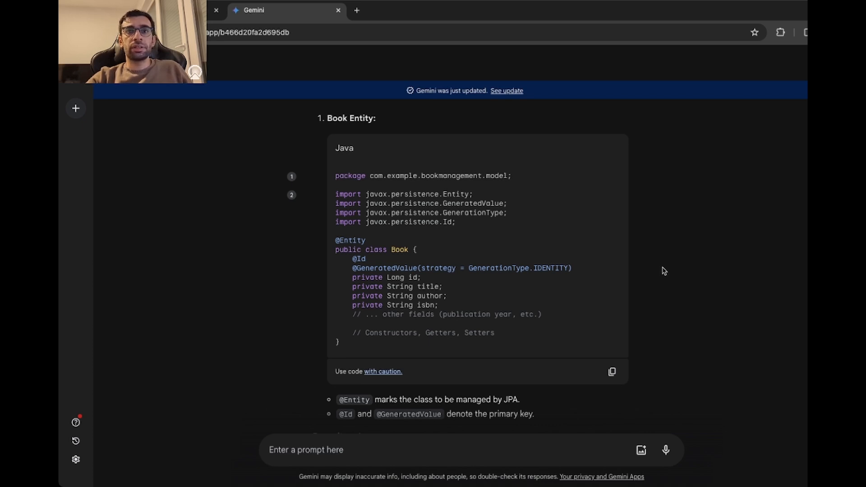
scroll(down, 3)
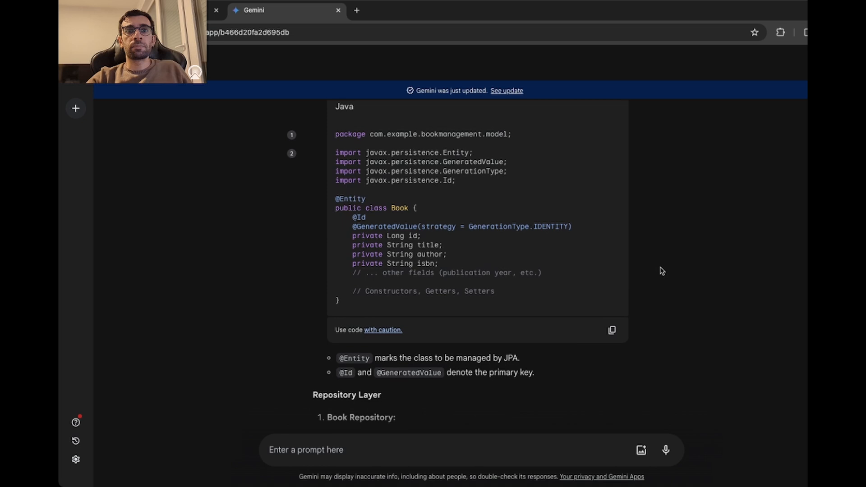
scroll(down, 3)
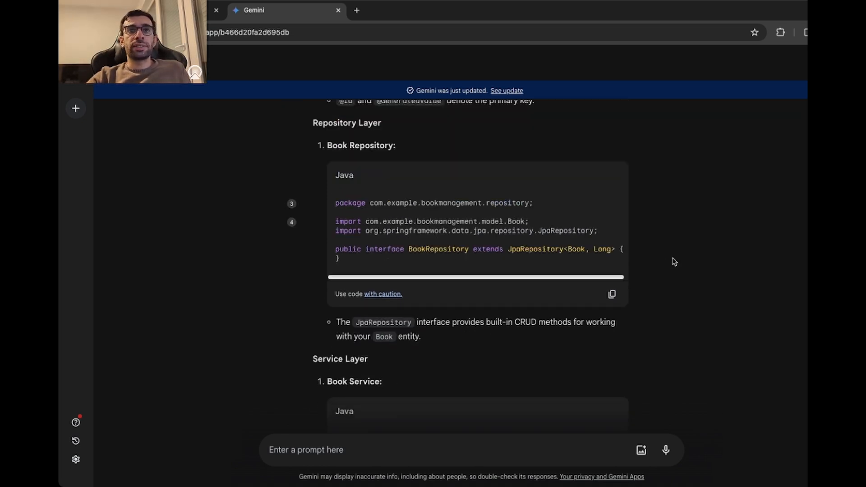
scroll(down, 3)
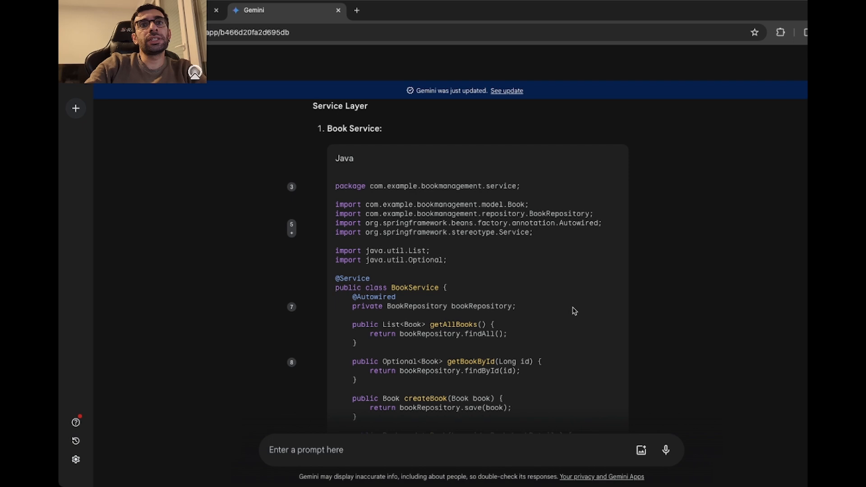
scroll(down, 3)
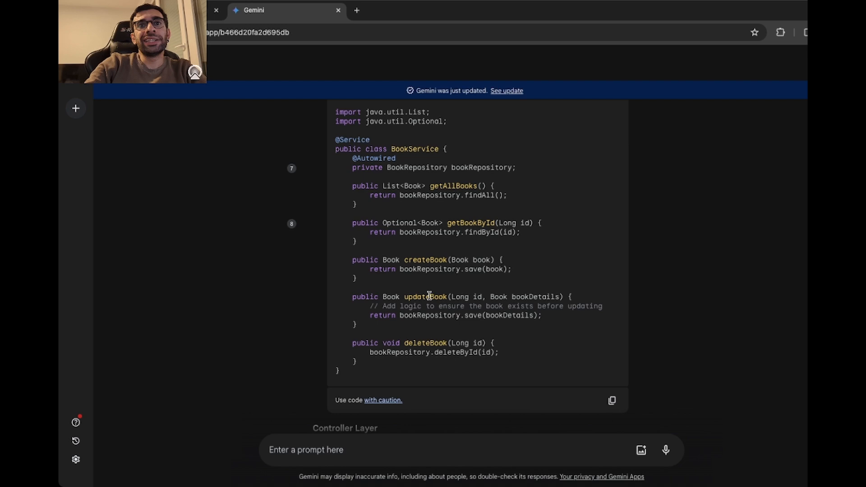
double_click(425, 297)
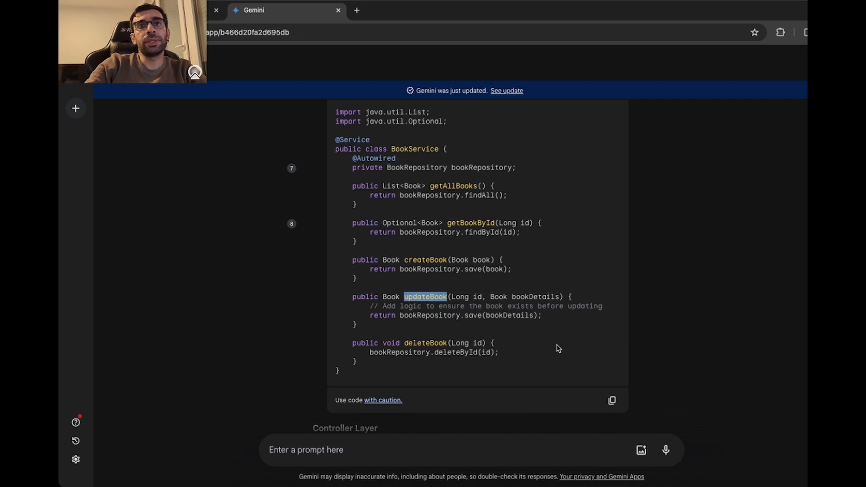
mouse_move(381, 306)
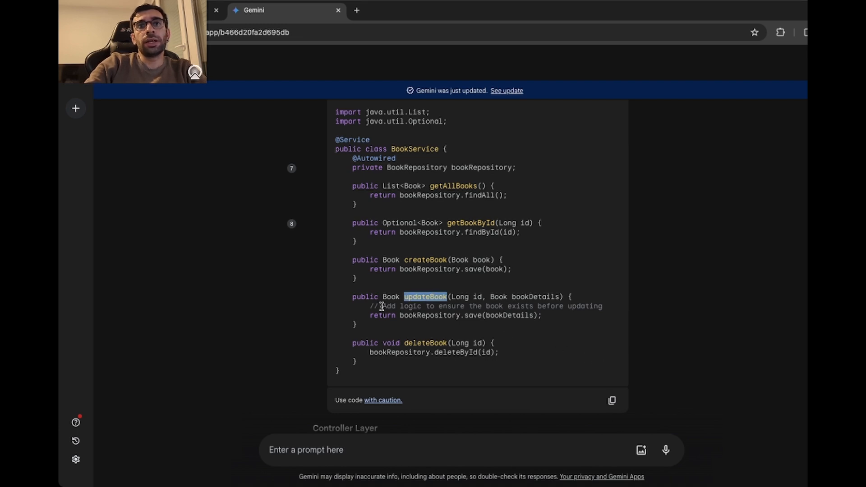
drag(370, 306, 602, 305)
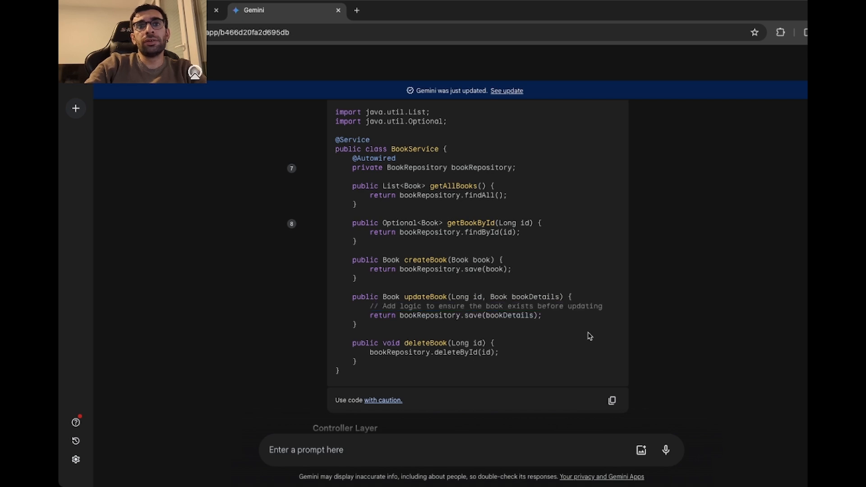
mouse_move(577, 350)
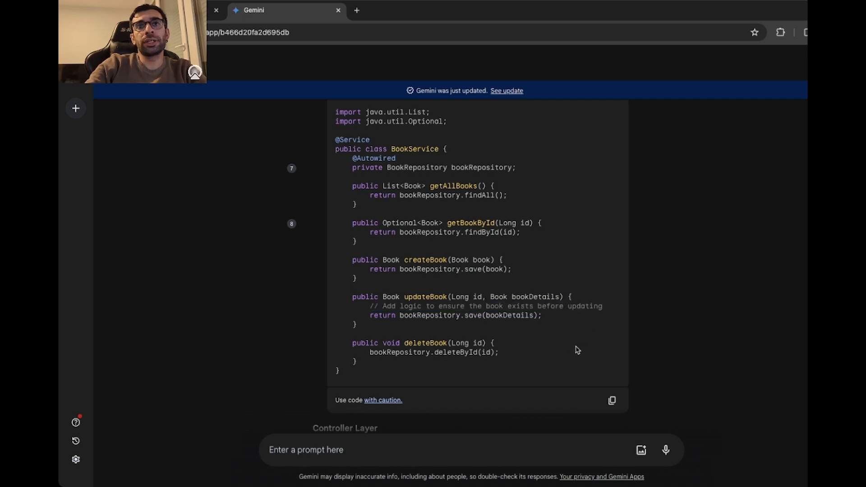
scroll(down, 3)
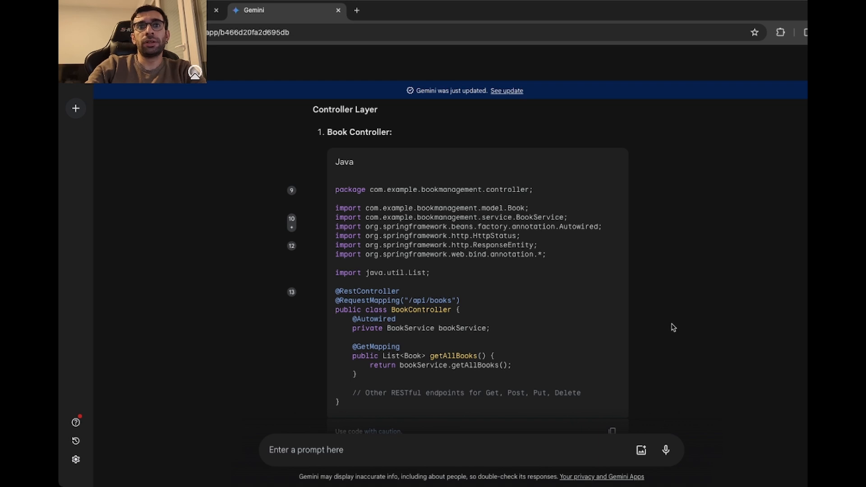
scroll(down, 3)
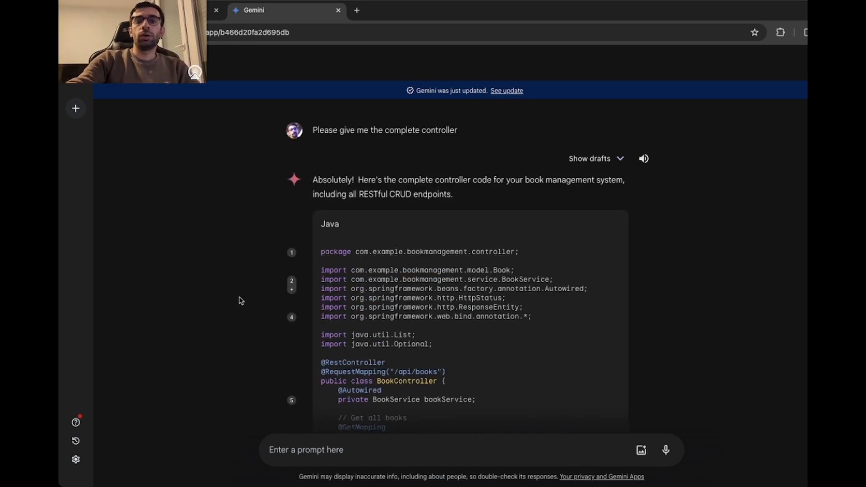
mouse_move(244, 304)
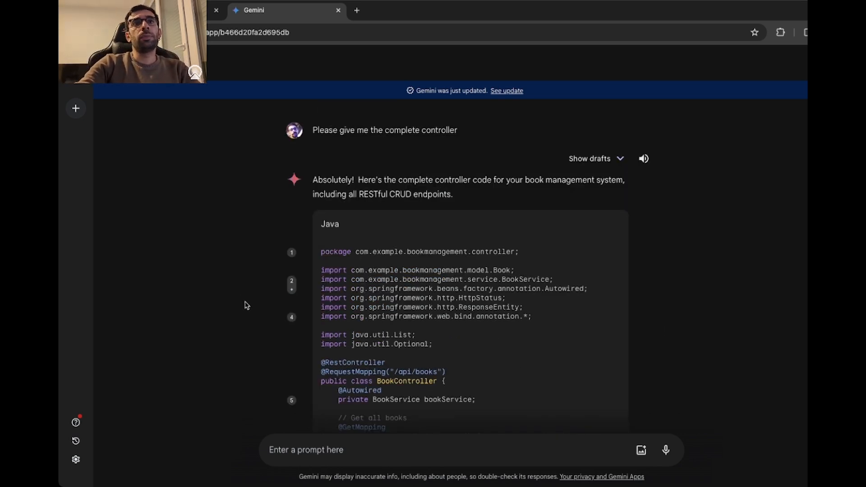
Step: Scroll down to Gemini's reply to 'Please give me the complete controller'
scroll(down, 3)
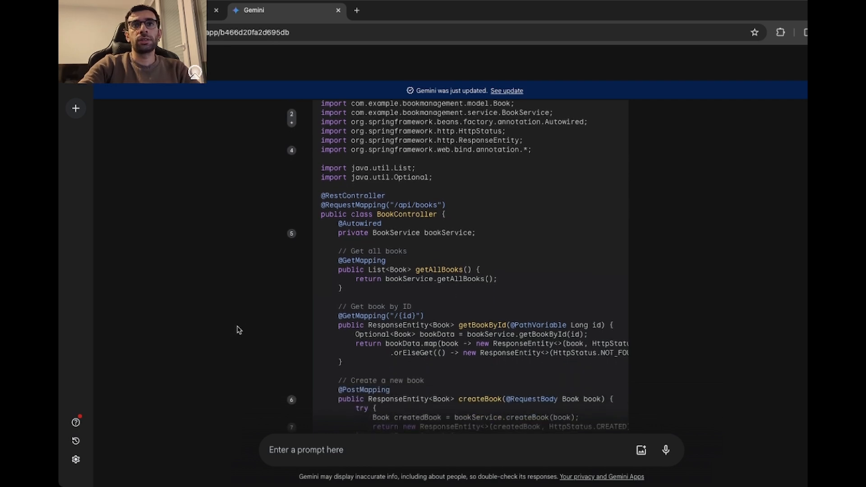
scroll(down, 3)
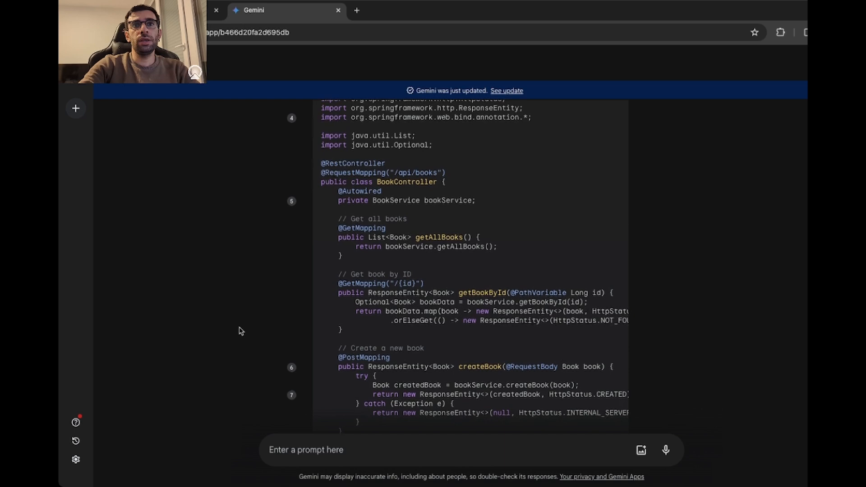
scroll(down, 3)
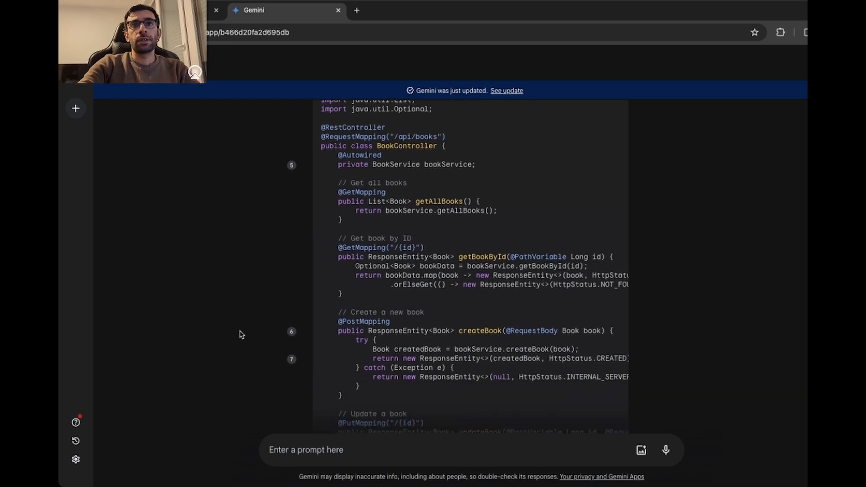
scroll(down, 3)
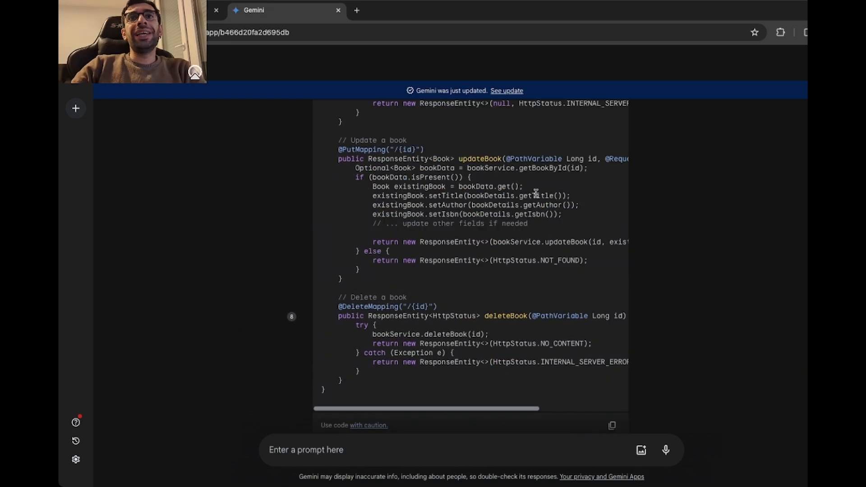
Step: Highlight the existing-book lookup and updateBook service call in the updateBook endpoint
double_click(479, 158)
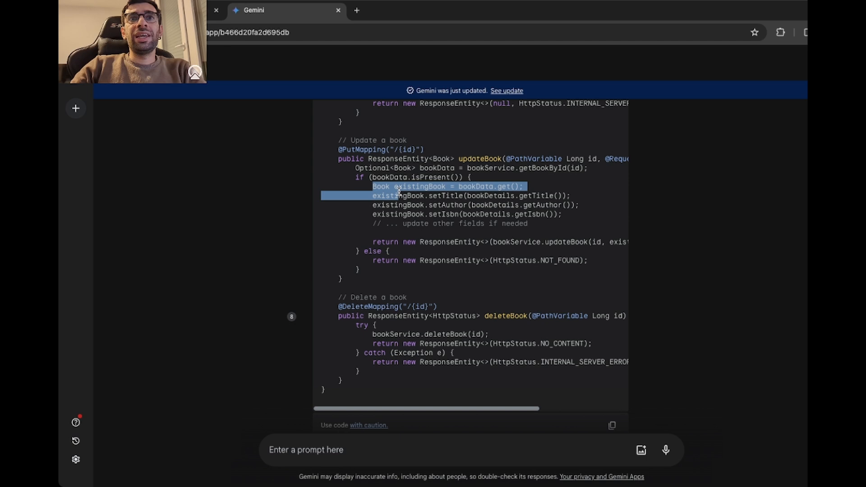
drag(398, 191, 574, 214)
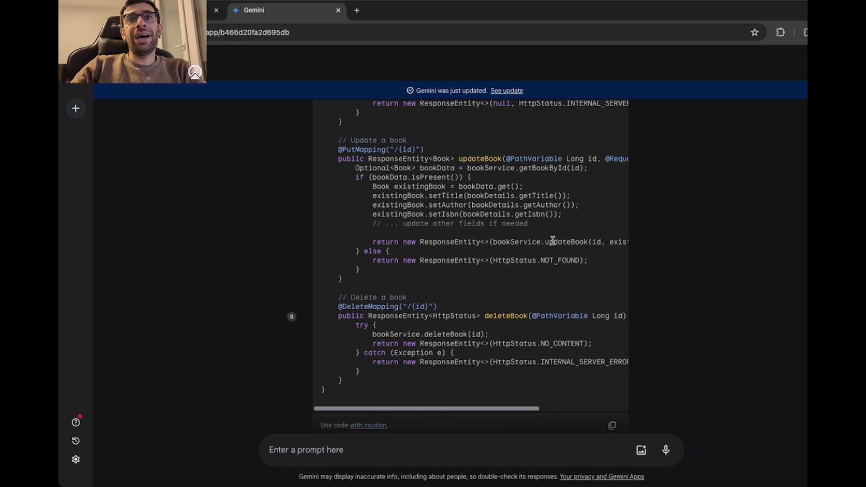
double_click(564, 242)
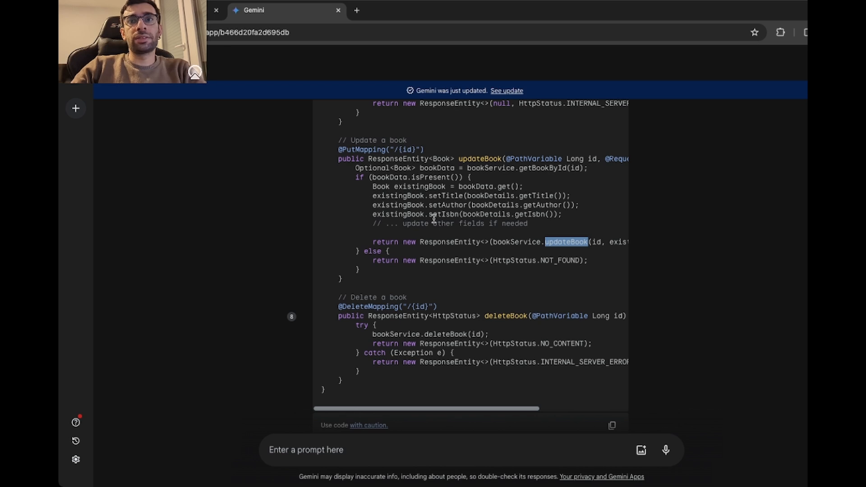
scroll(down, 3)
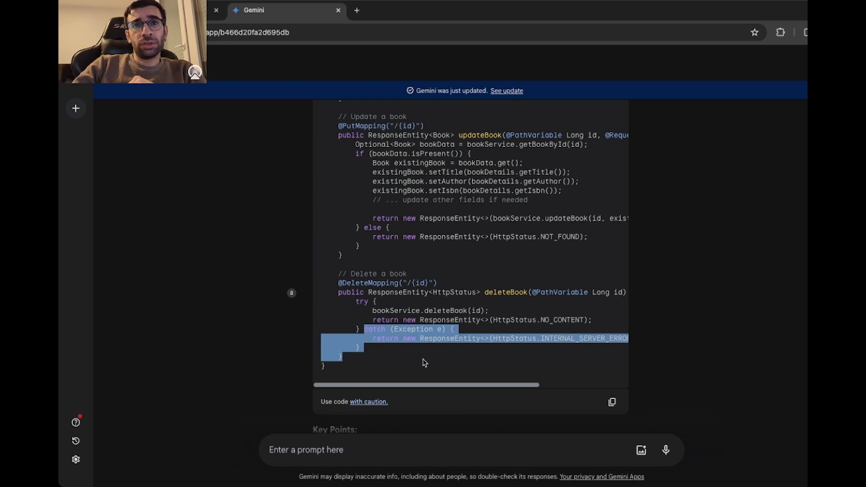
mouse_move(425, 384)
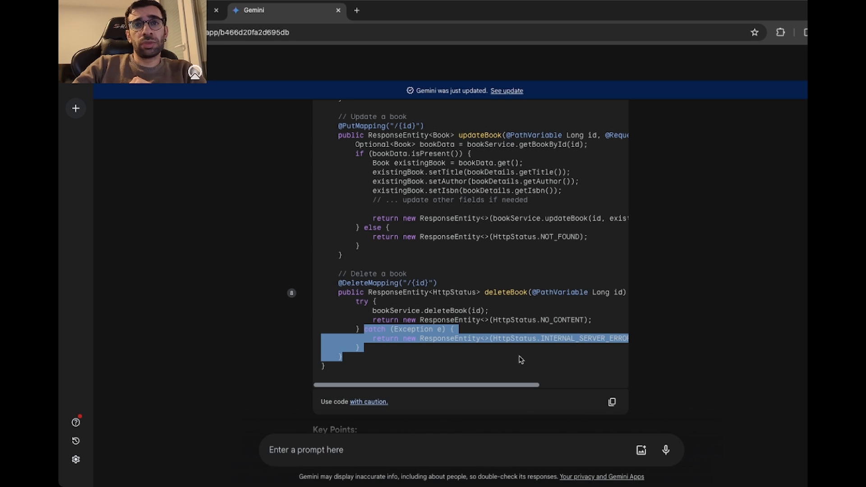
mouse_move(487, 366)
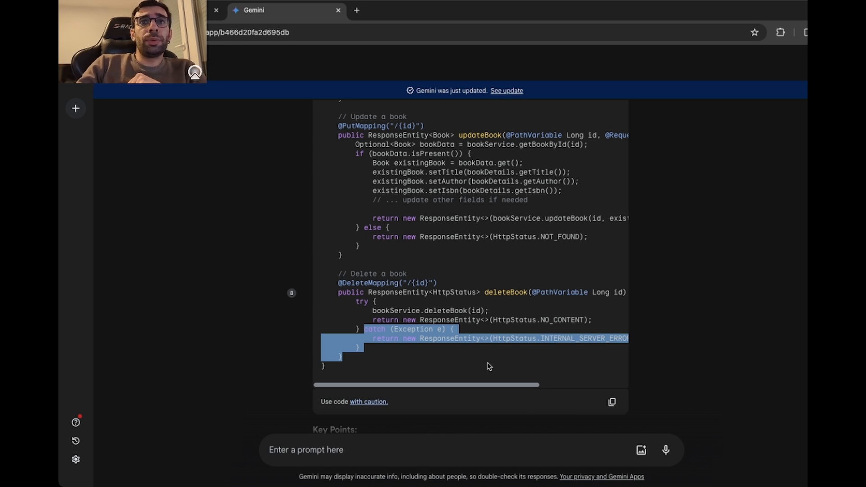
mouse_move(484, 367)
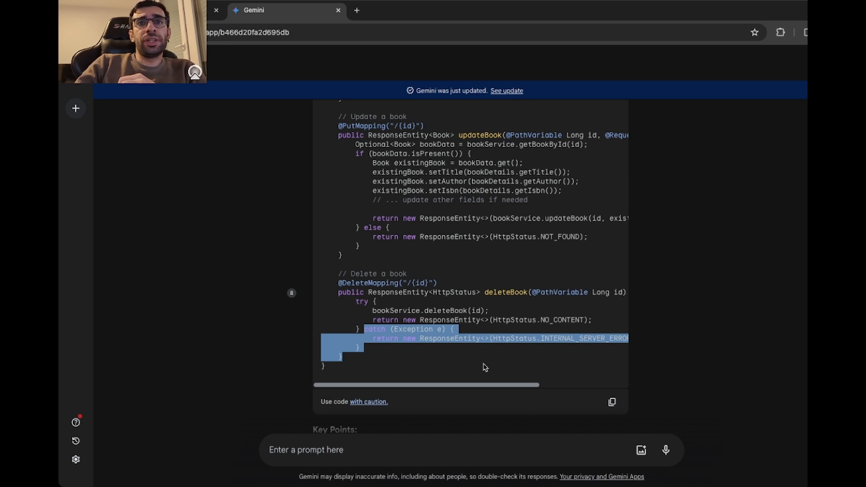
mouse_move(495, 366)
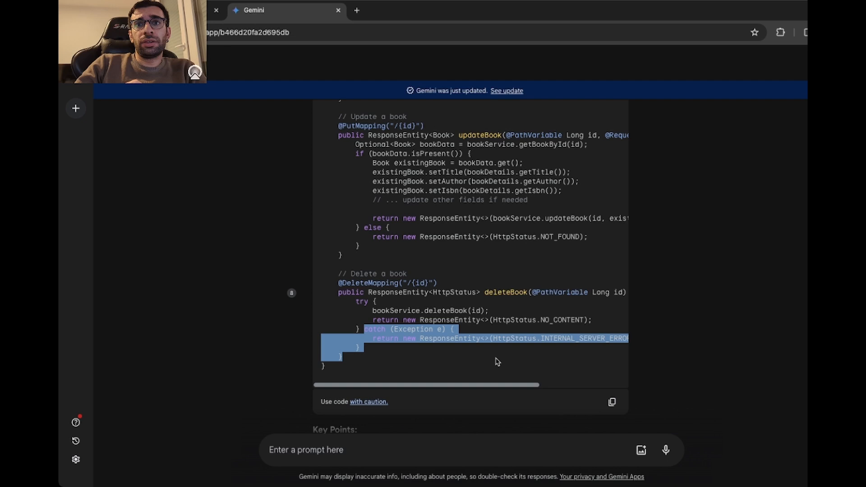
mouse_move(492, 364)
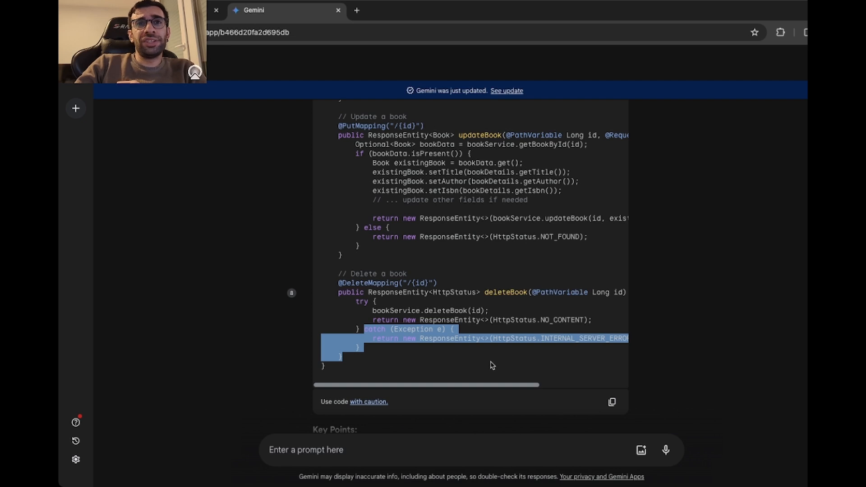
mouse_move(469, 364)
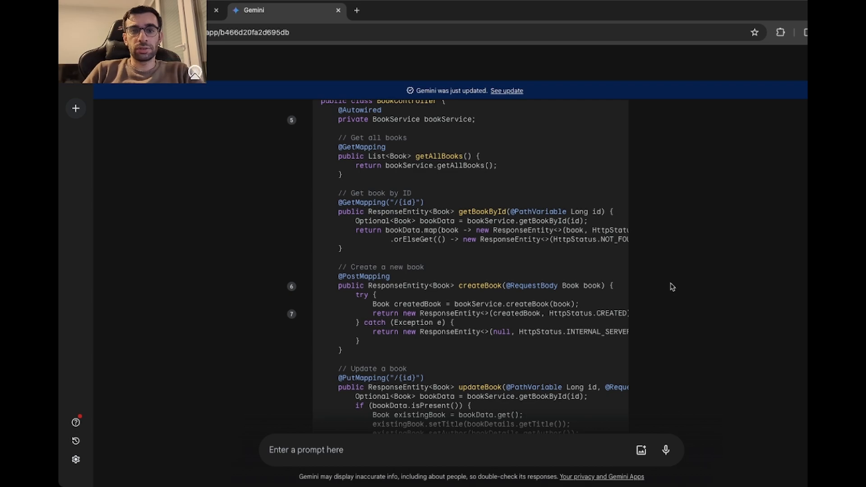
Step: Bring up LeetCode's 78. Subsets problem page with its Python template
click(394, 10)
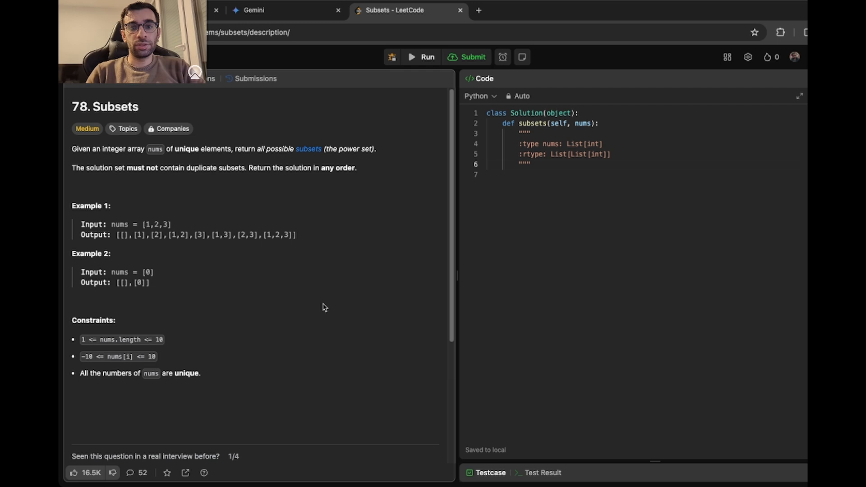
mouse_move(344, 225)
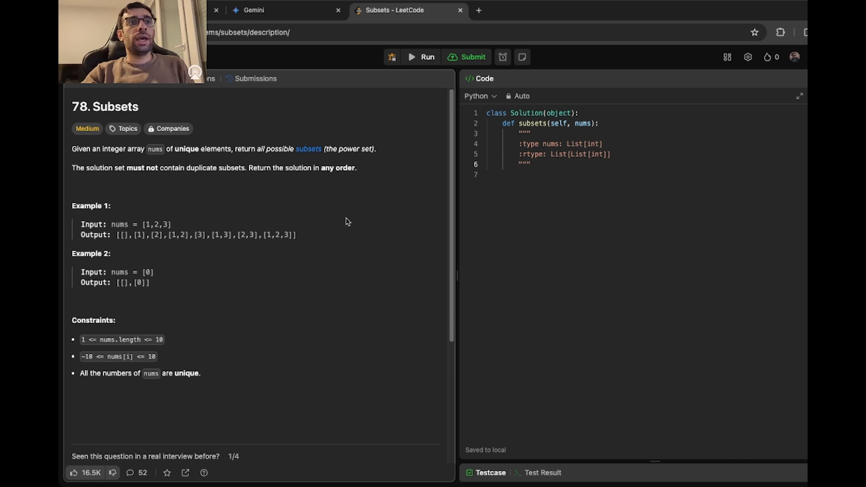
mouse_move(349, 221)
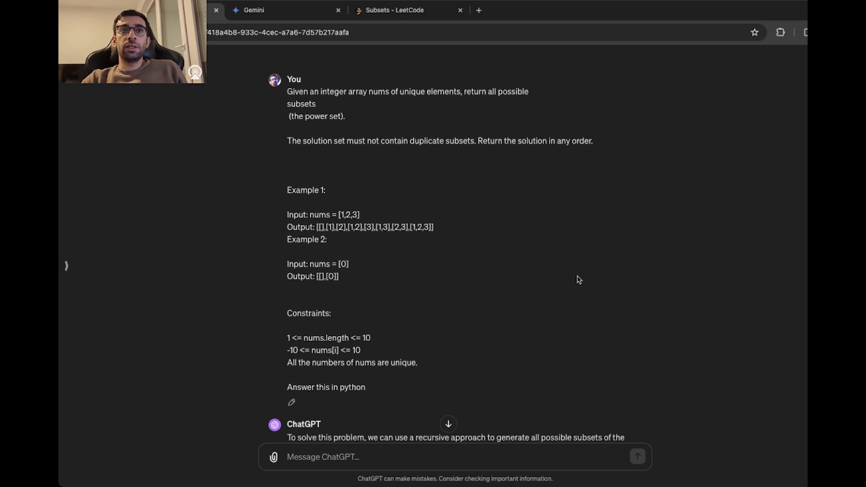
scroll(down, 3)
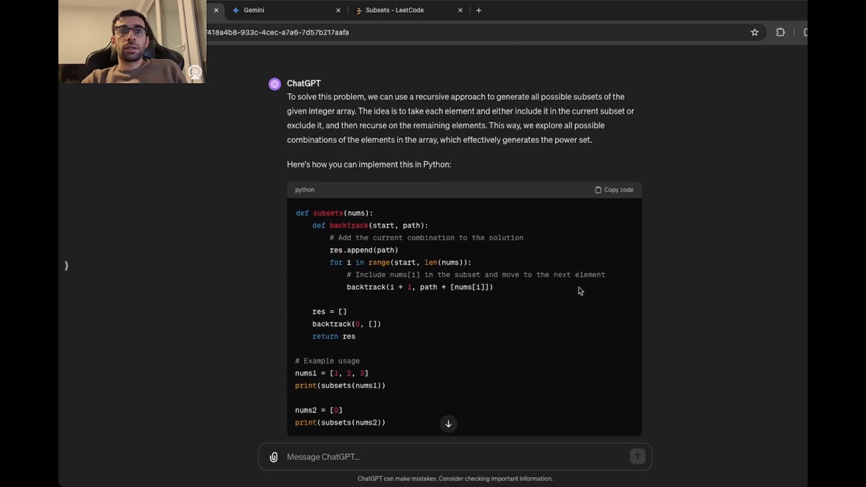
scroll(down, 3)
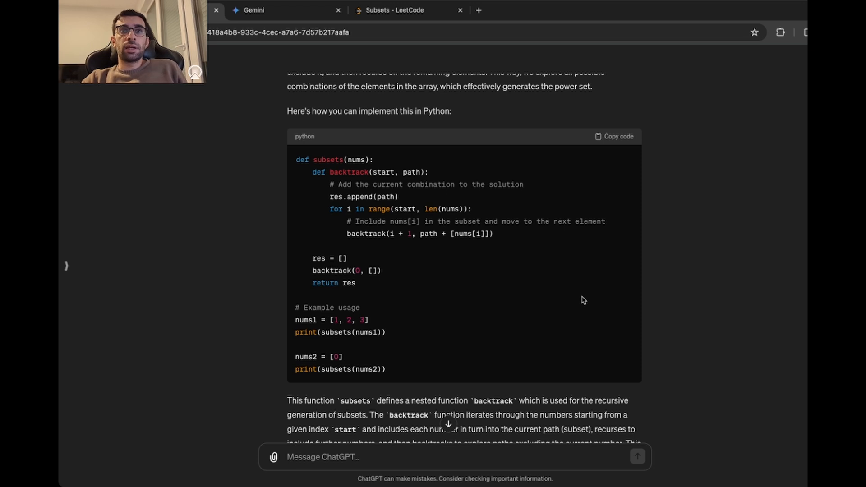
mouse_move(580, 300)
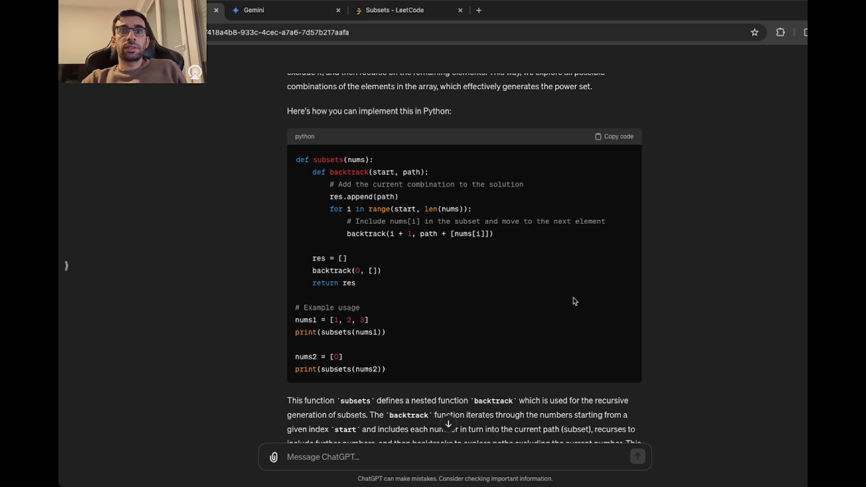
click(394, 9)
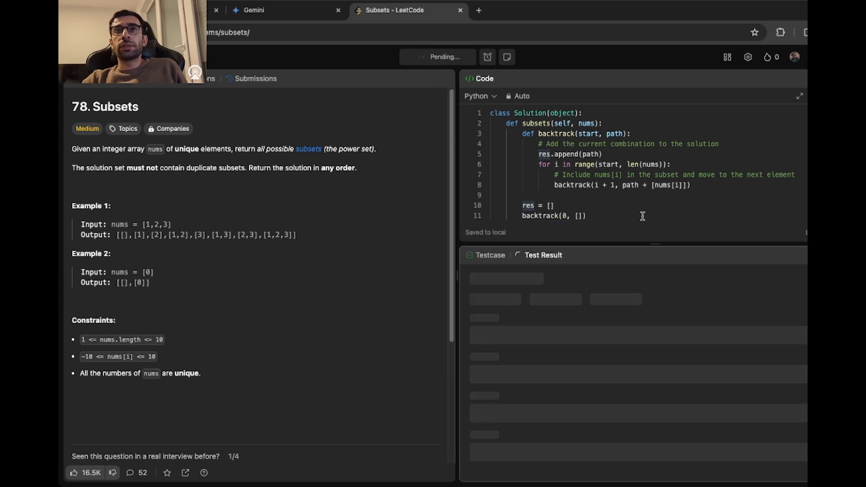
Step: Run ChatGPT's backtracking code, confirm Case 2 is Accepted, and submit it
click(421, 57)
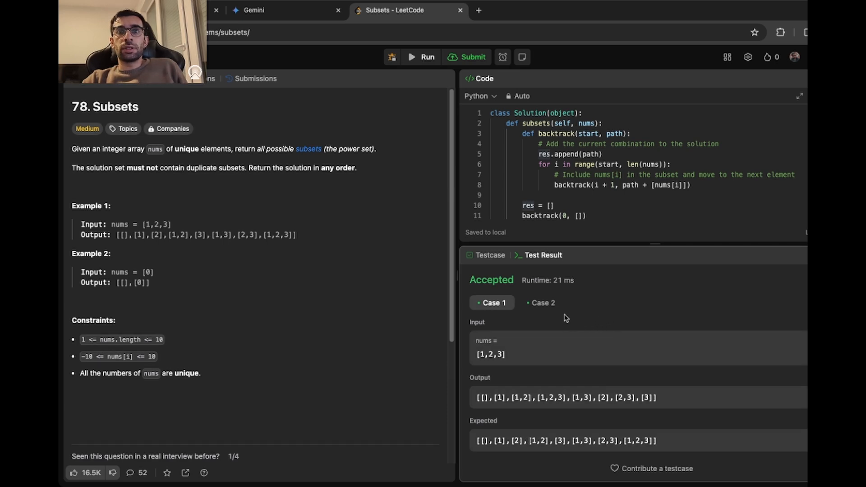
click(541, 303)
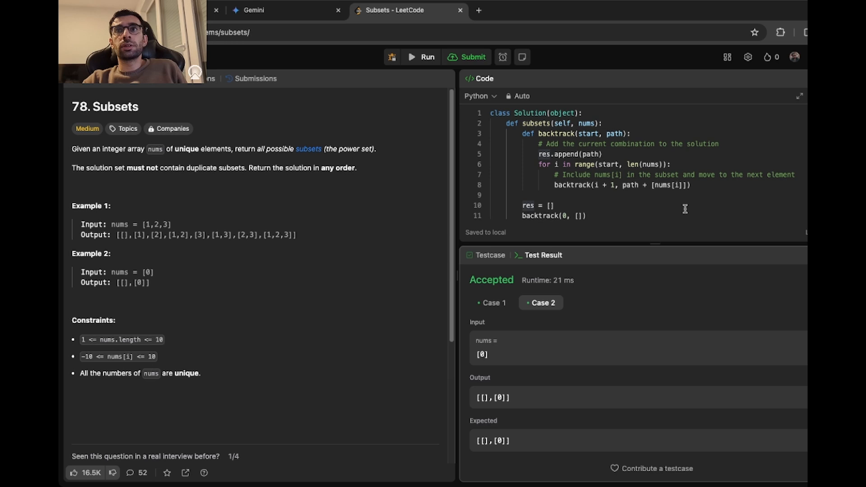
click(466, 57)
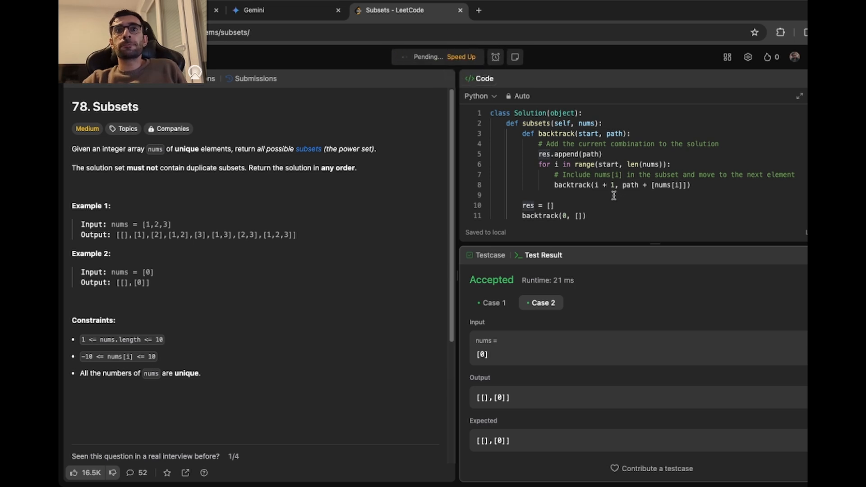
Step: Review the Accepted 14 ms, 11.72 MB submission, then switch to Gemini
click(256, 79)
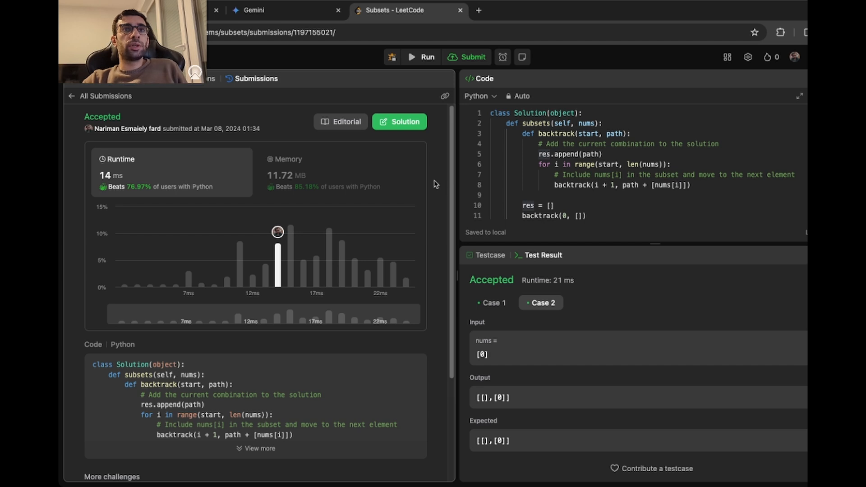
mouse_move(134, 192)
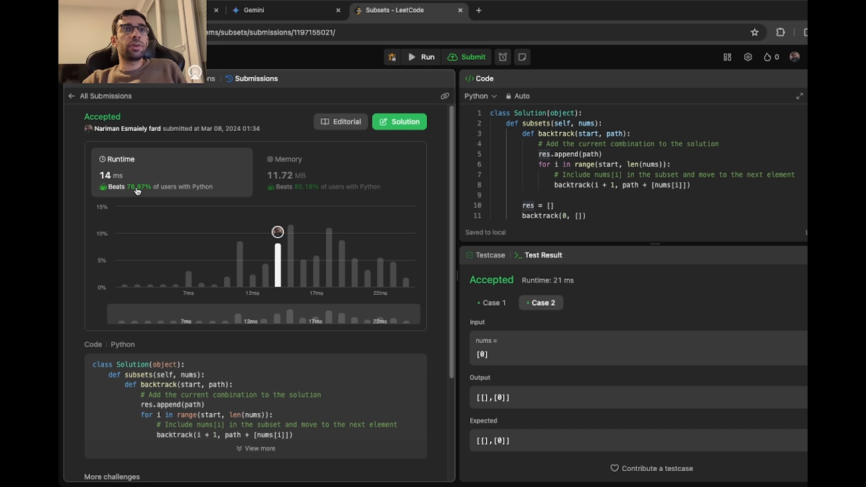
mouse_move(209, 194)
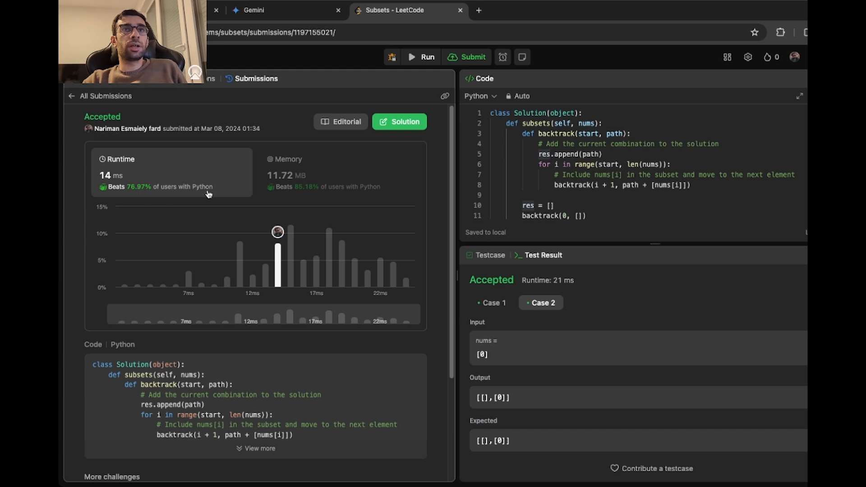
mouse_move(247, 167)
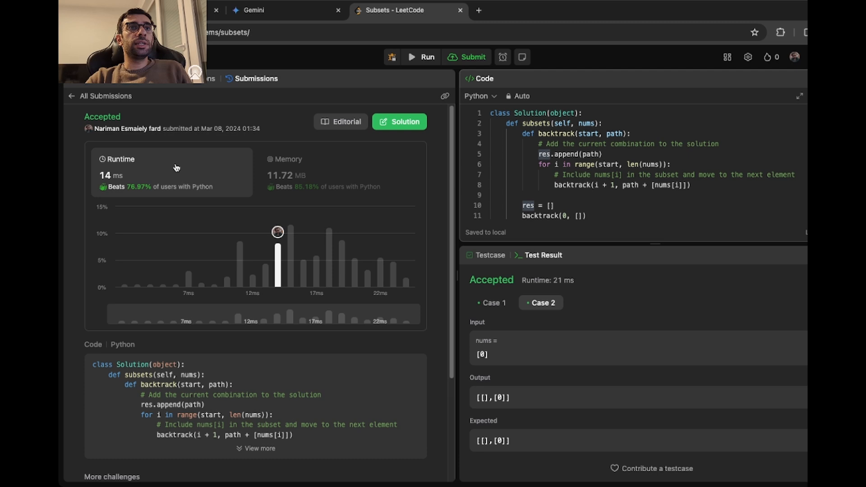
mouse_move(178, 166)
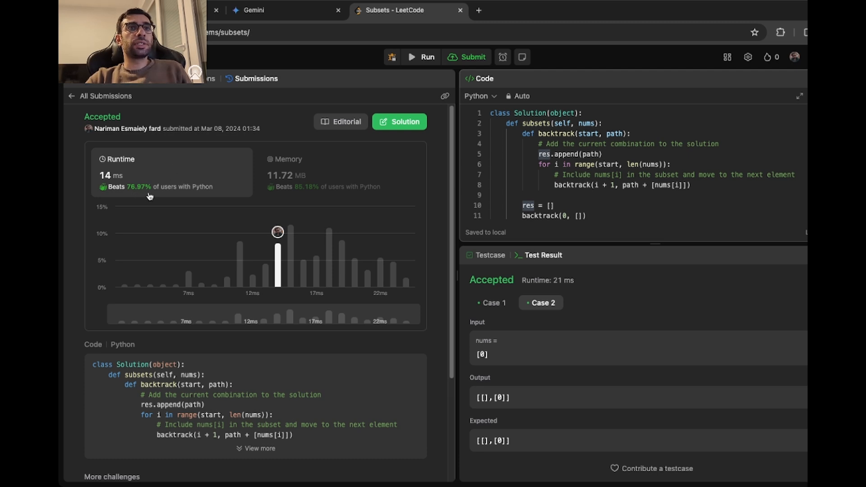
mouse_move(165, 171)
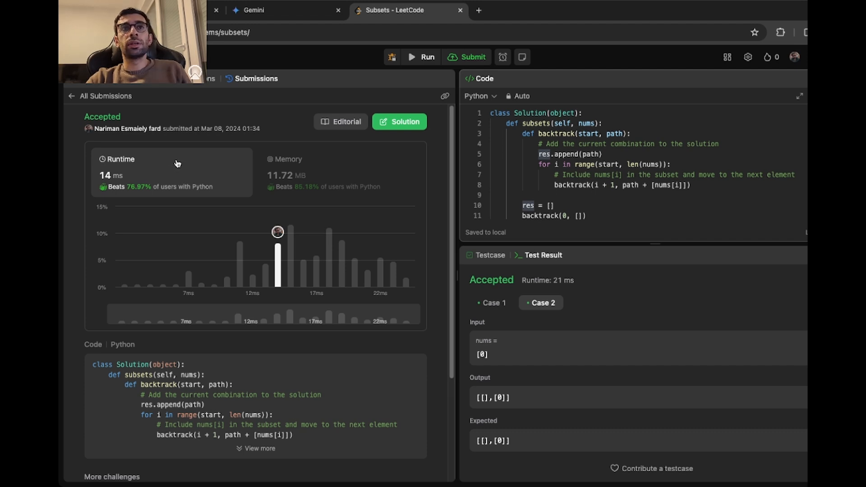
mouse_move(363, 173)
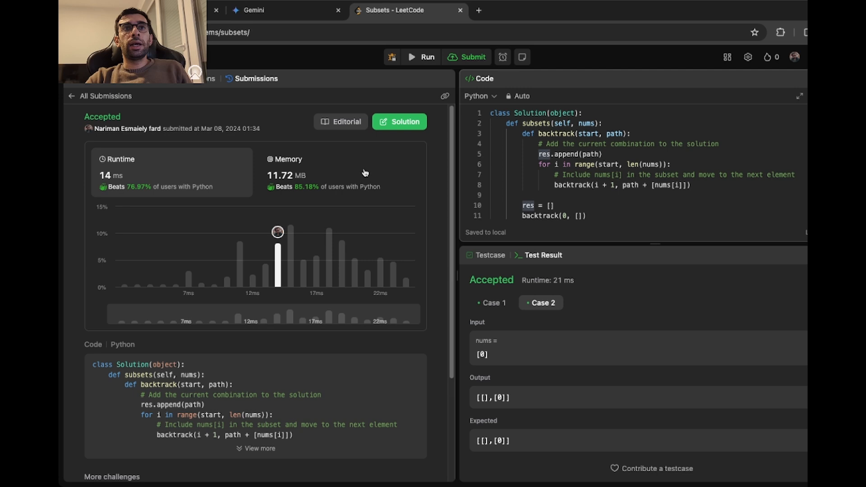
mouse_move(379, 173)
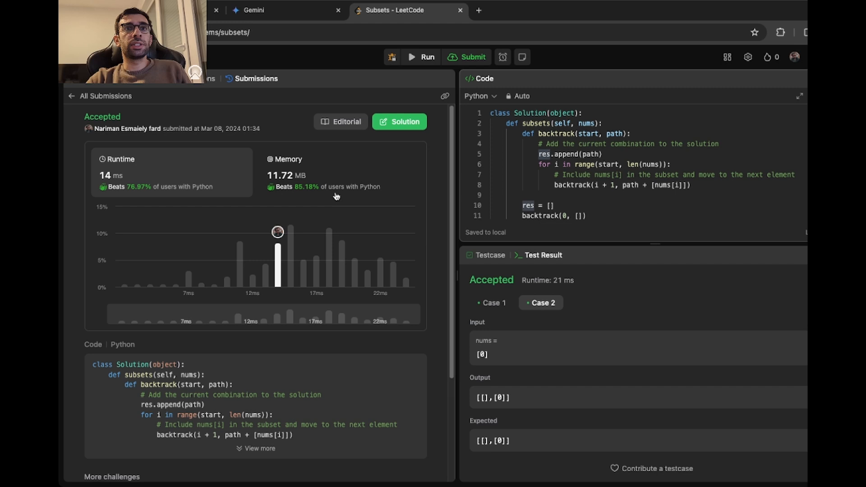
mouse_move(327, 199)
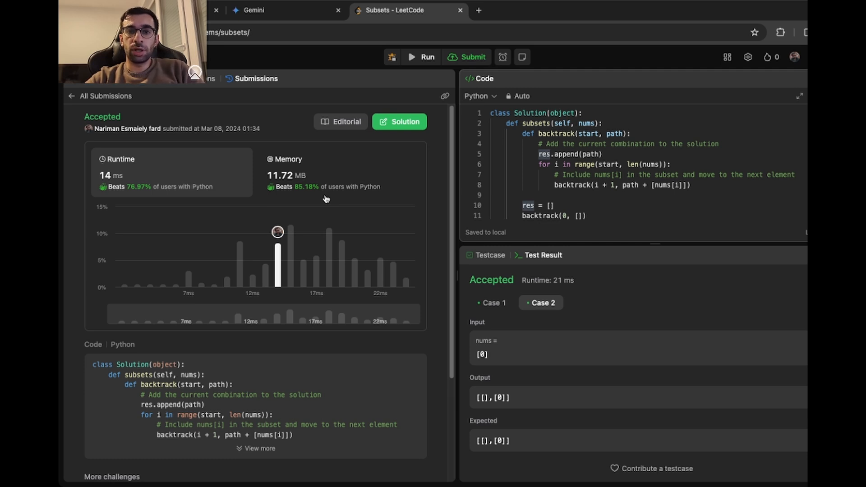
click(253, 10)
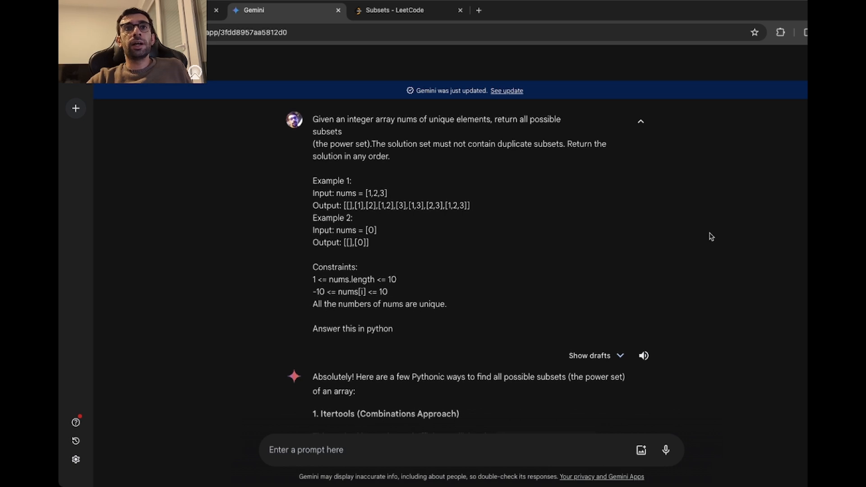
scroll(down, 3)
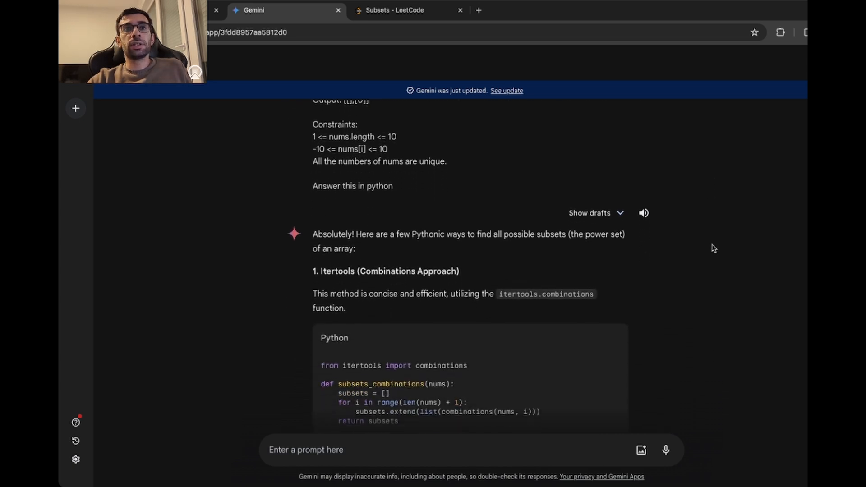
scroll(down, 3)
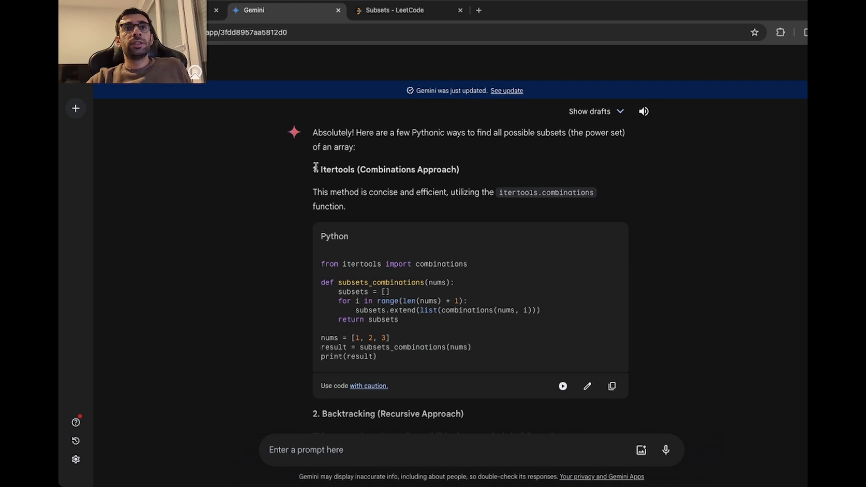
mouse_move(524, 171)
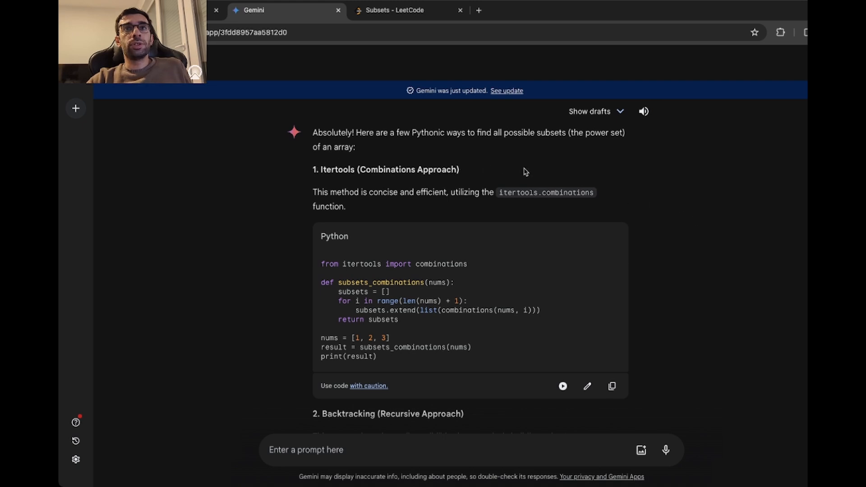
scroll(down, 3)
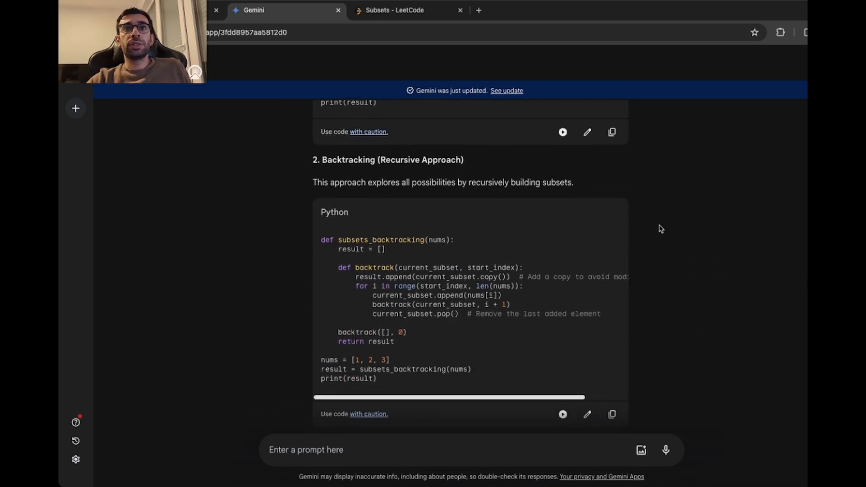
scroll(down, 3)
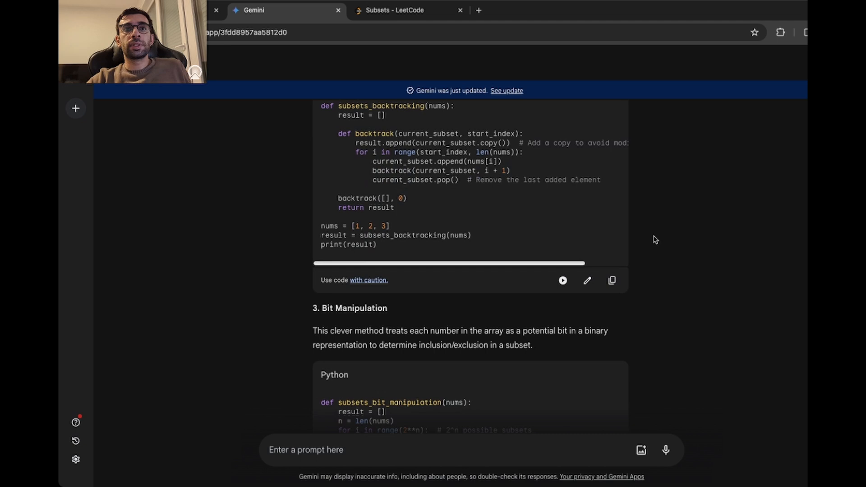
scroll(down, 3)
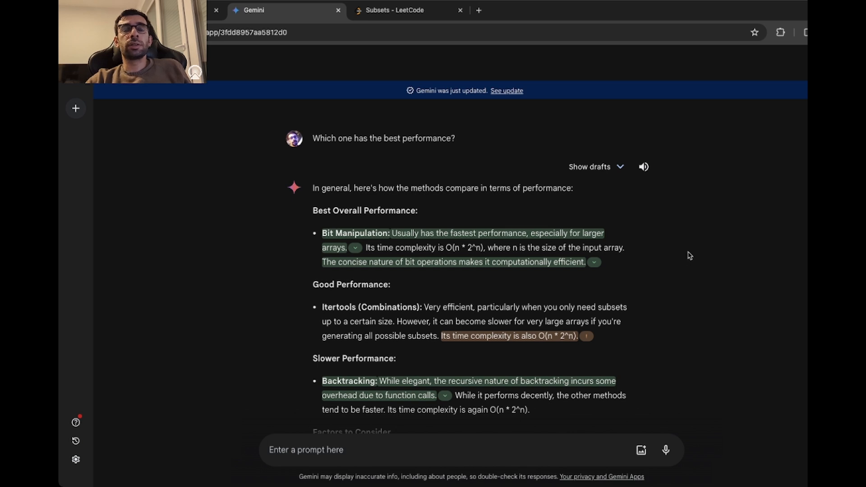
mouse_move(691, 258)
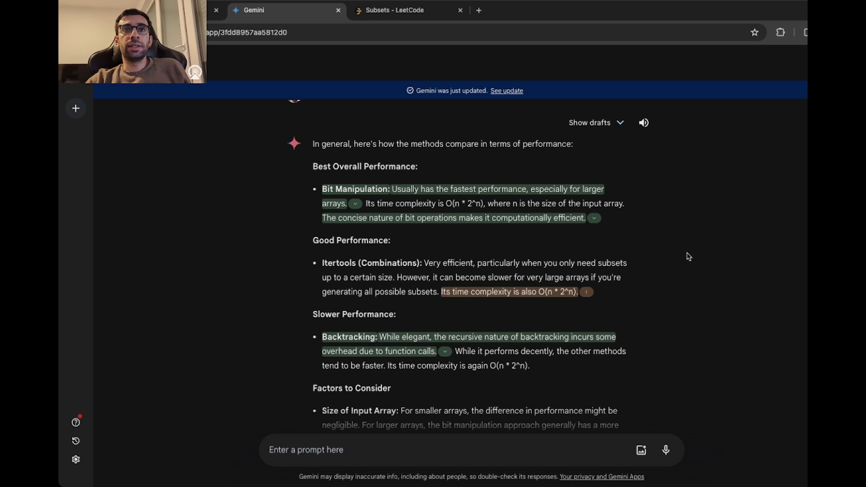
Step: Read Gemini's ranking of bit manipulation, itertools and backtracking, then return to LeetCode
scroll(down, 3)
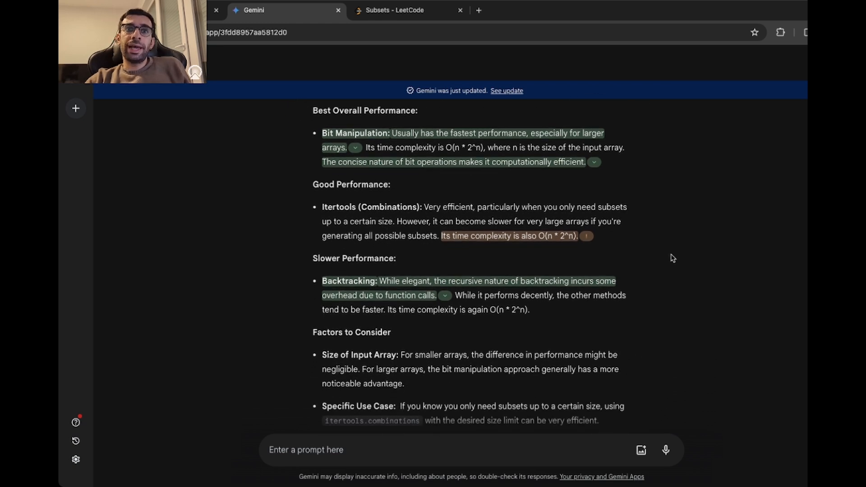
mouse_move(677, 265)
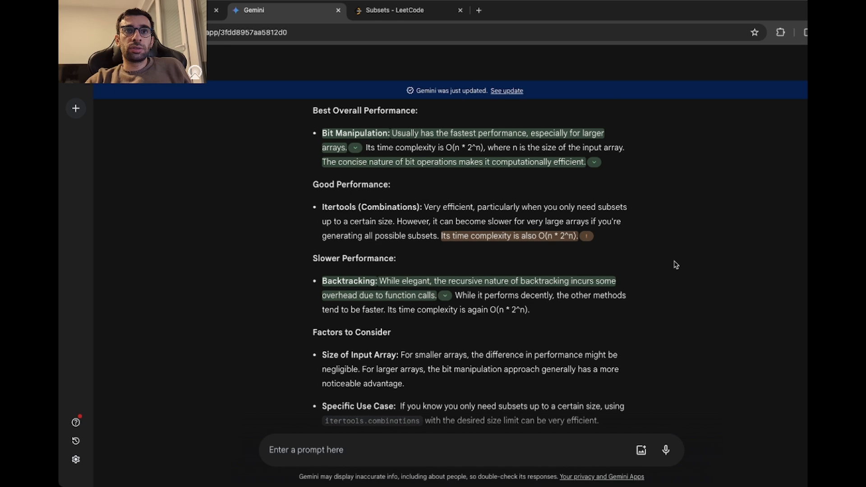
click(408, 10)
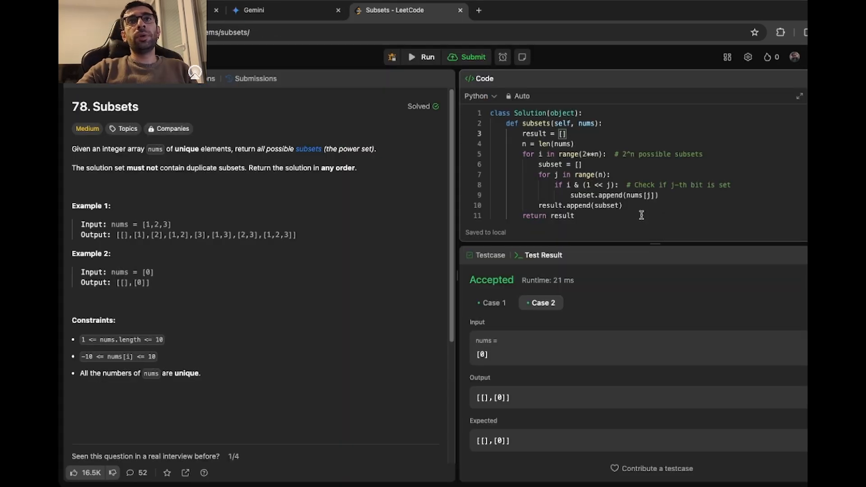
Step: Run Gemini's bit-manipulation solution on the sample cases and submit it
click(465, 57)
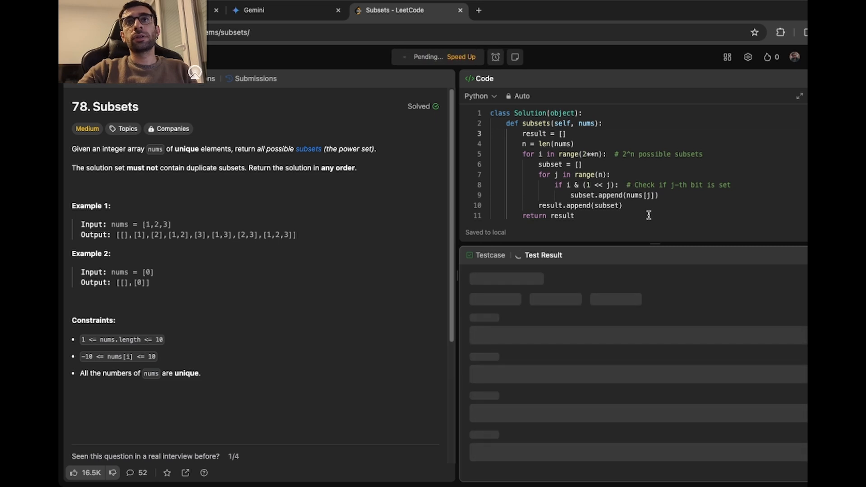
click(426, 57)
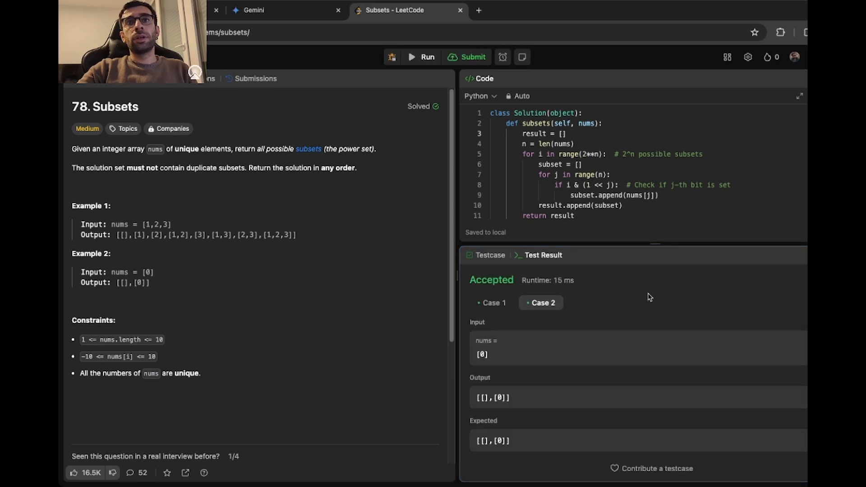
mouse_move(473, 56)
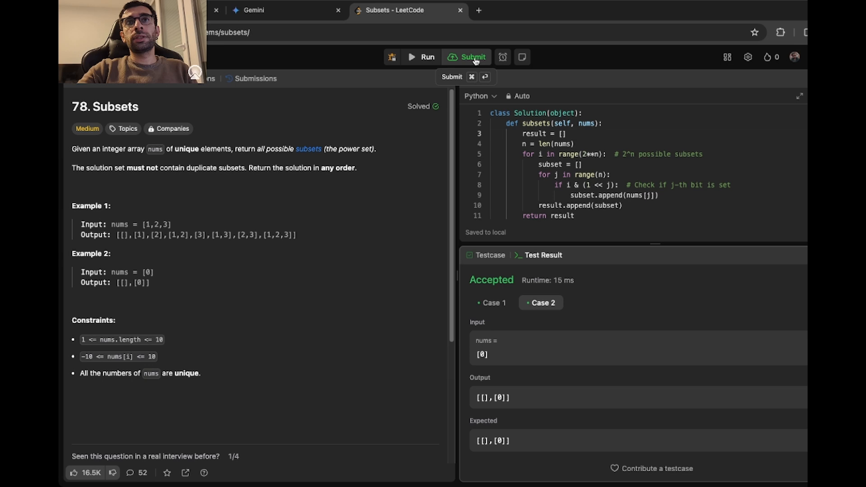
click(473, 57)
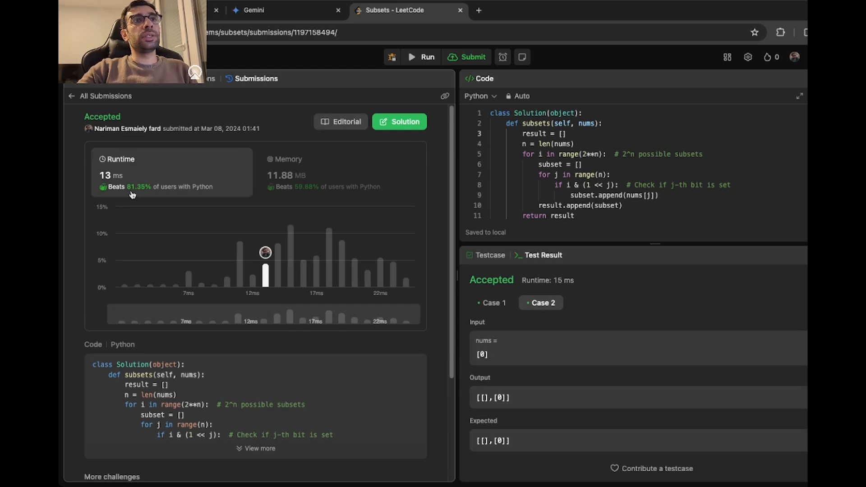
mouse_move(172, 194)
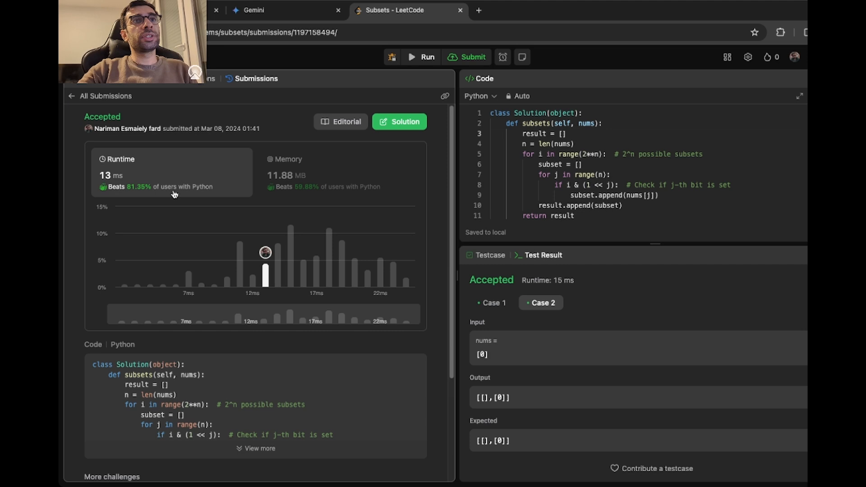
mouse_move(194, 196)
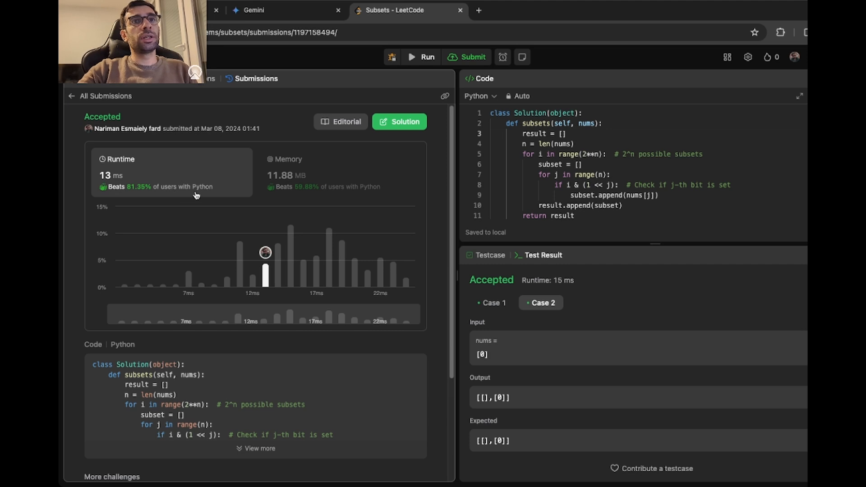
mouse_move(367, 176)
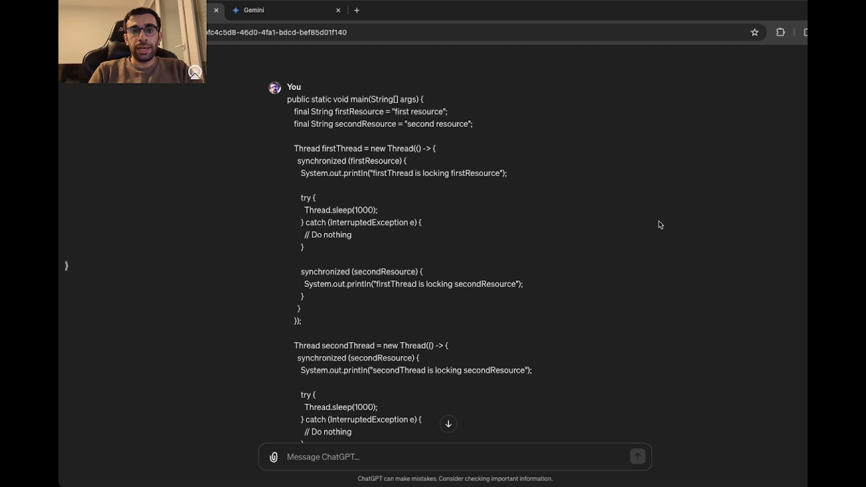
mouse_move(534, 302)
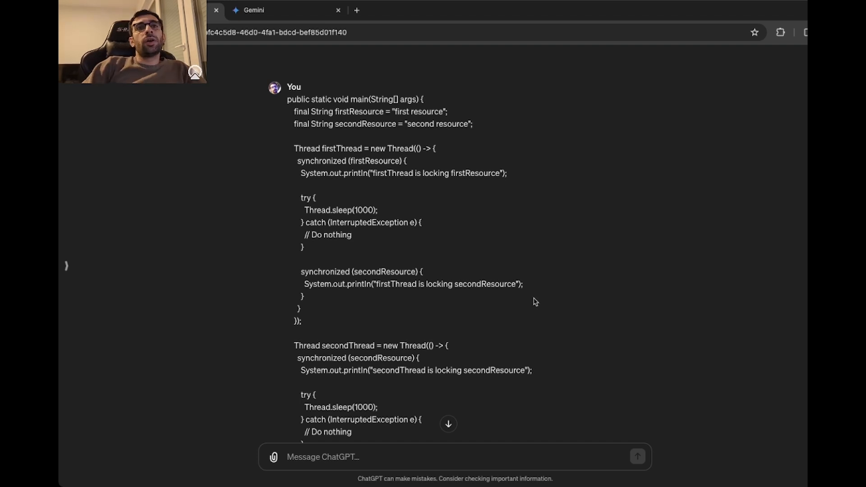
mouse_move(332, 149)
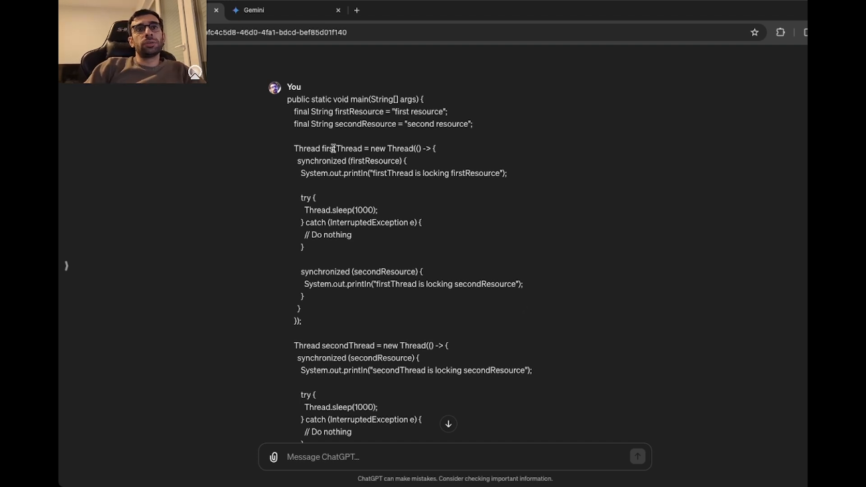
Step: Mark firstResource and secondThread in the deadlock code and scroll to ChatGPT's lock-order diagnosis
double_click(342, 148)
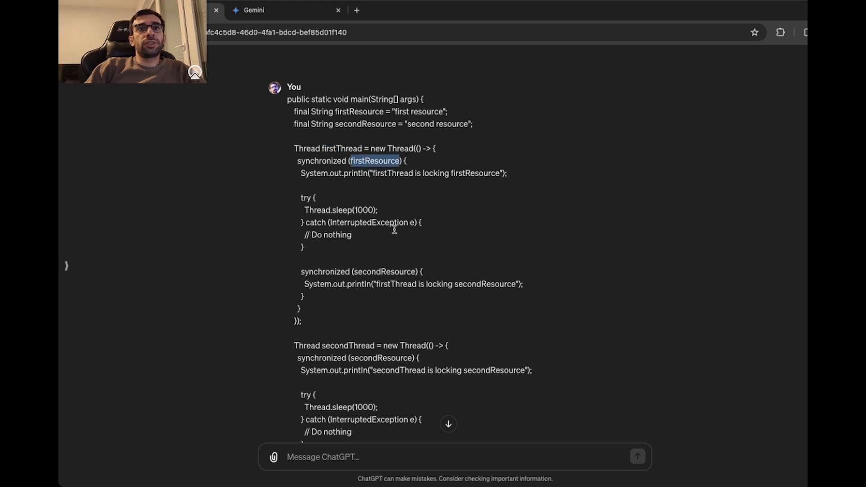
scroll(down, 3)
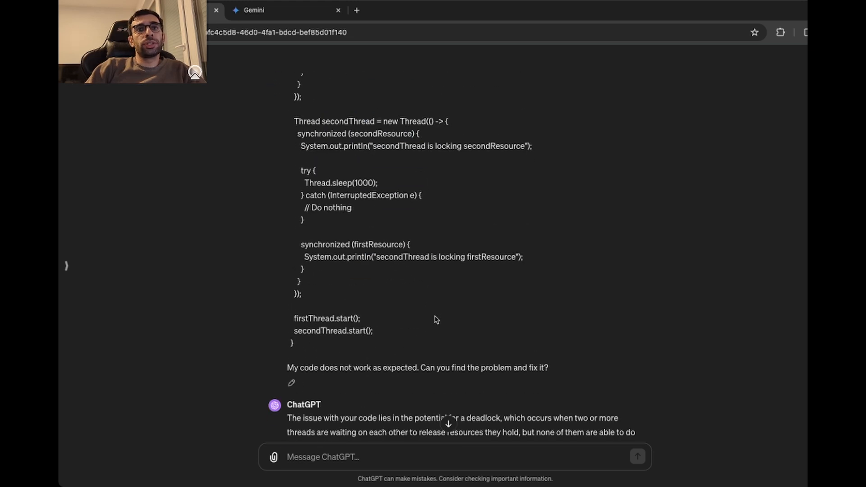
double_click(347, 120)
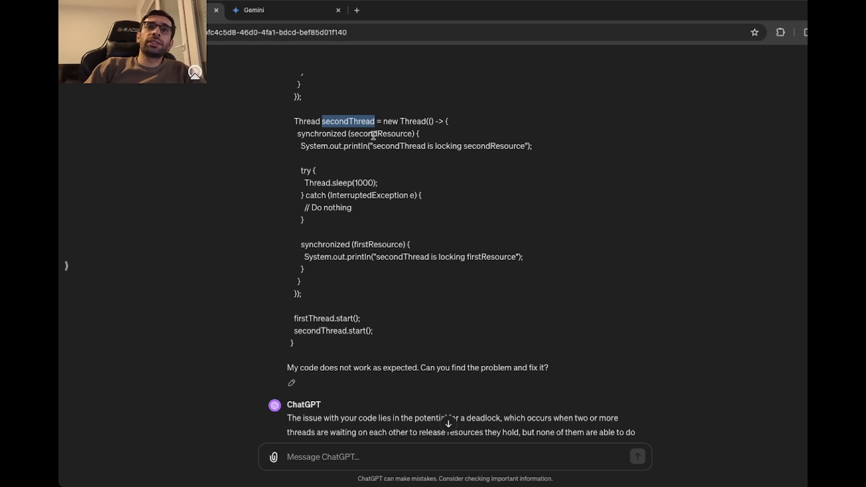
double_click(378, 244)
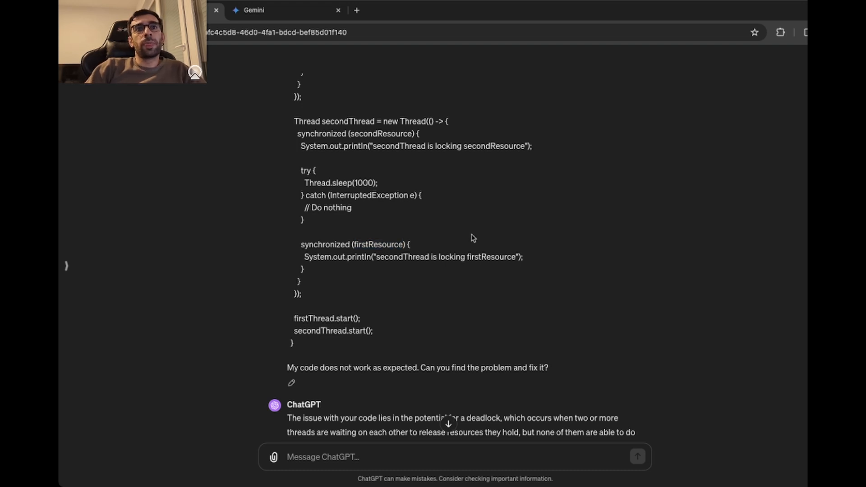
scroll(down, 3)
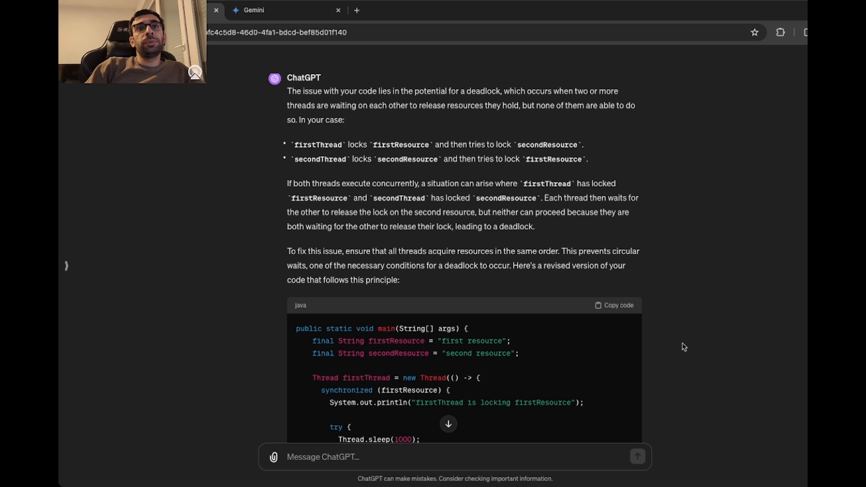
mouse_move(688, 344)
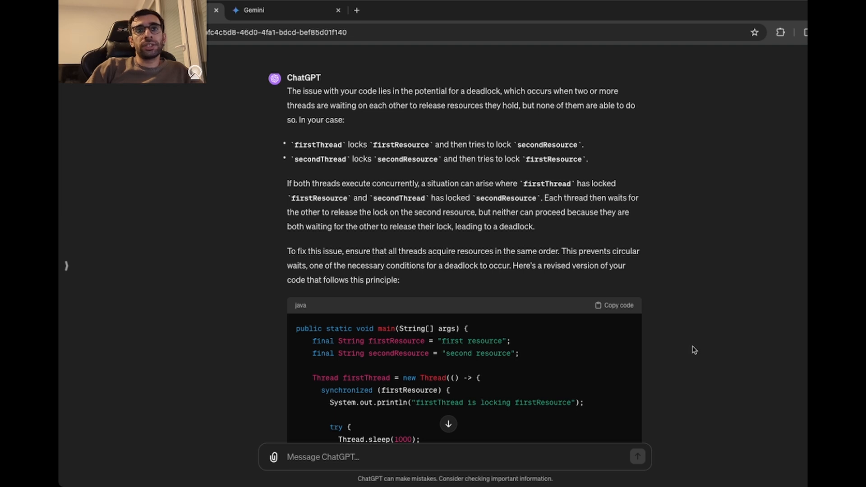
mouse_move(699, 352)
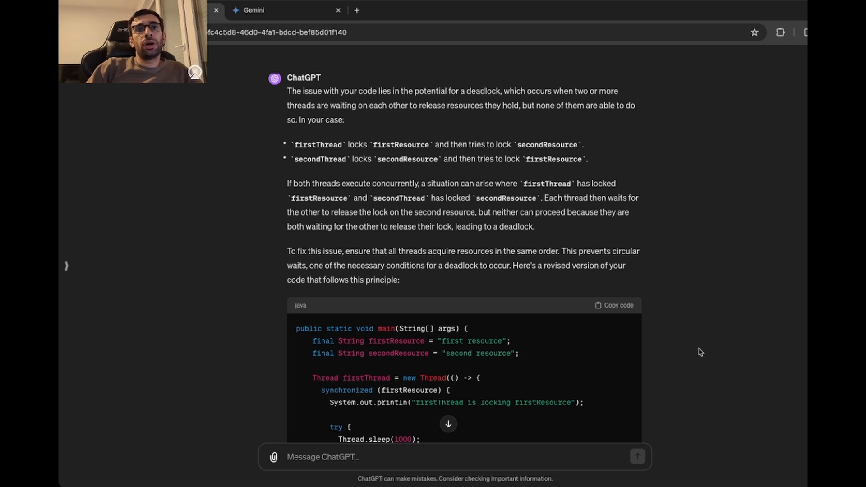
mouse_move(698, 354)
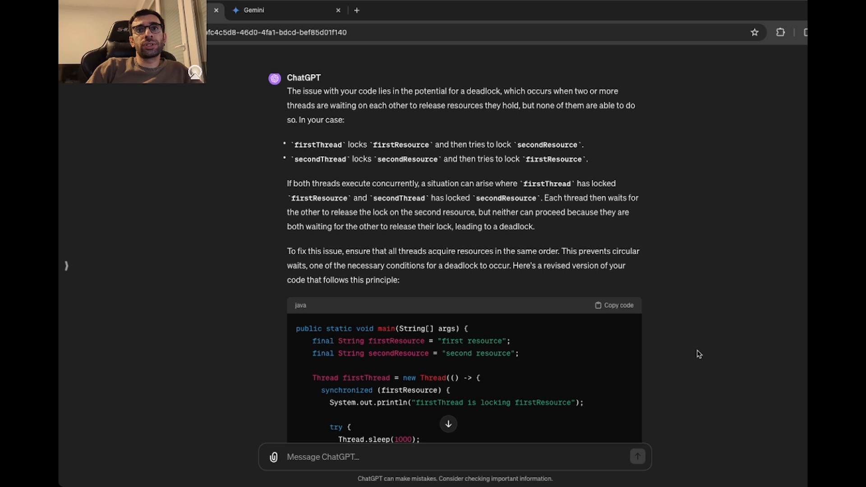
scroll(down, 3)
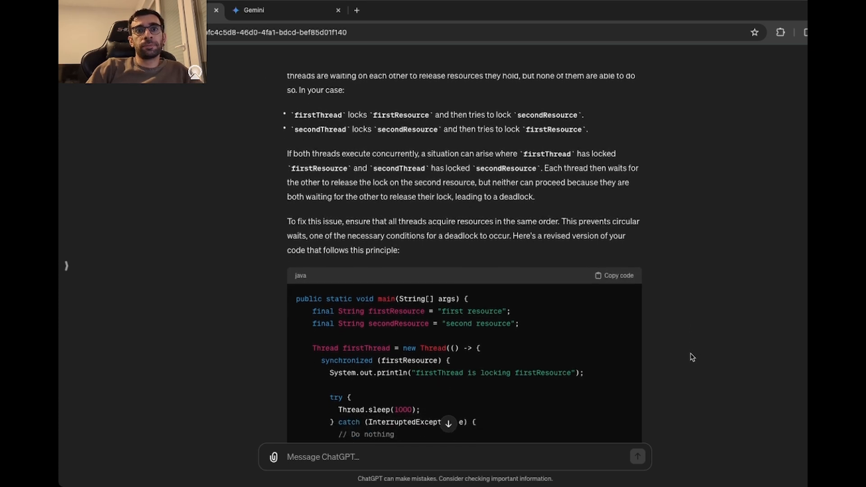
scroll(down, 3)
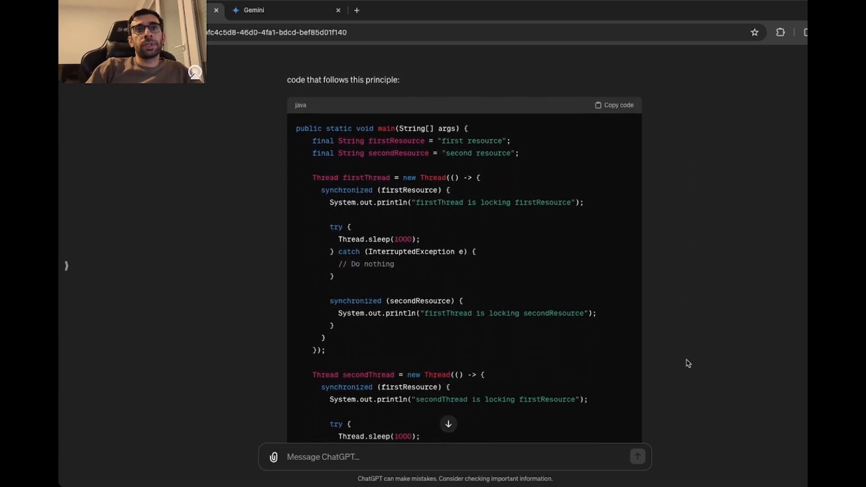
scroll(down, 3)
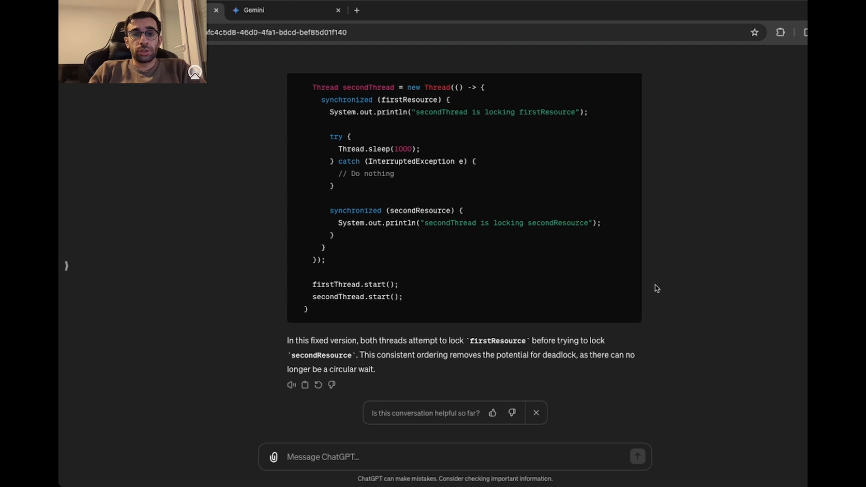
click(276, 10)
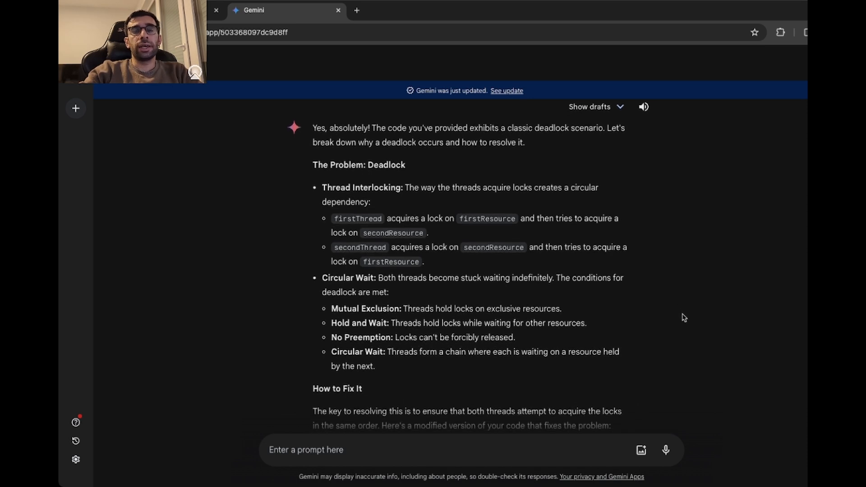
Step: Scroll through Gemini's circular-wait explanation, firstResource-first fixed code, and important notes
scroll(down, 3)
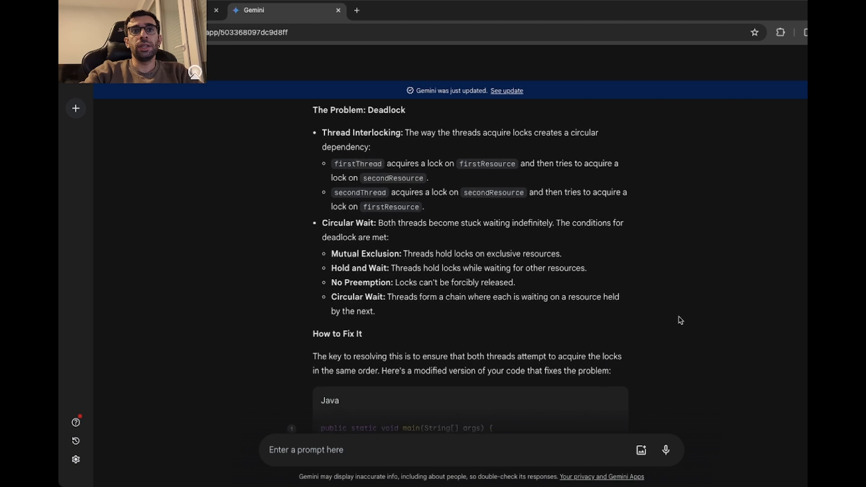
scroll(down, 3)
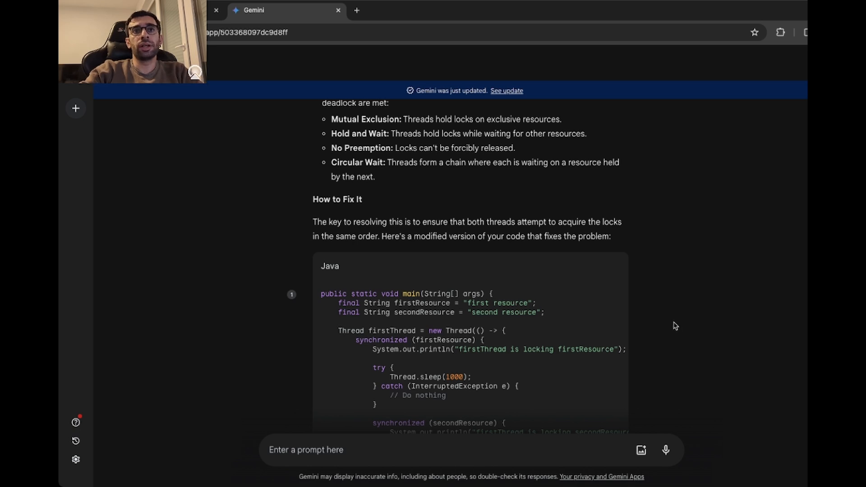
scroll(down, 3)
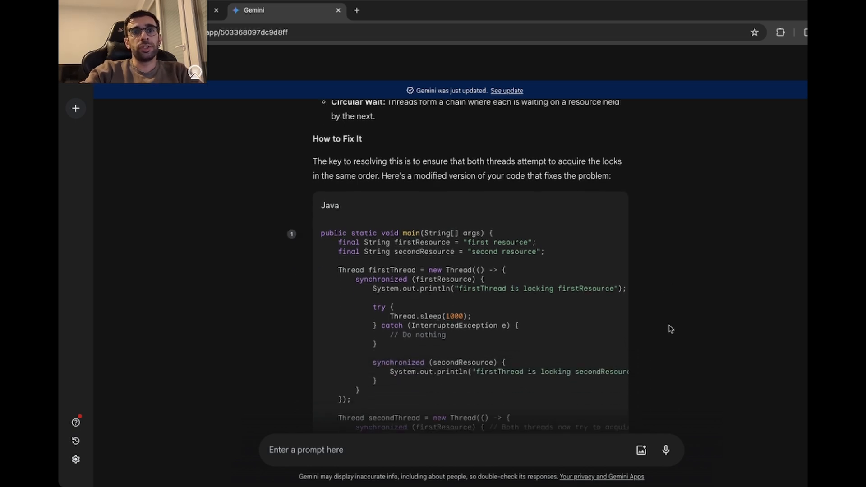
scroll(down, 3)
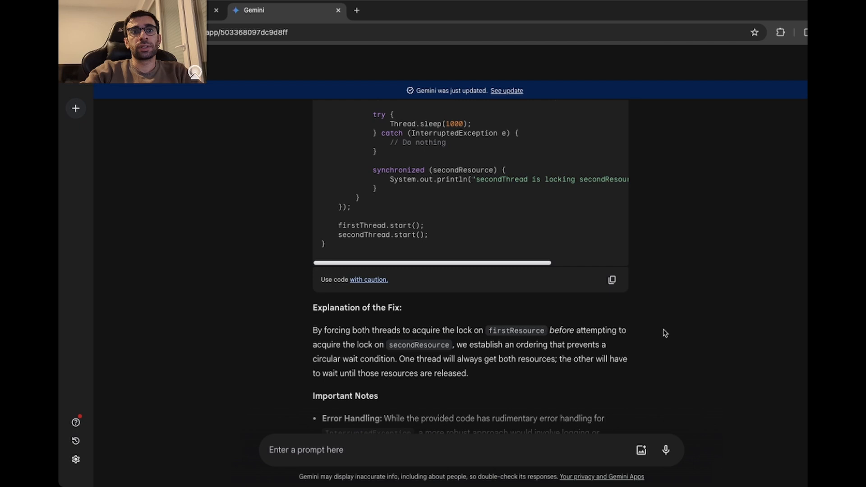
scroll(down, 3)
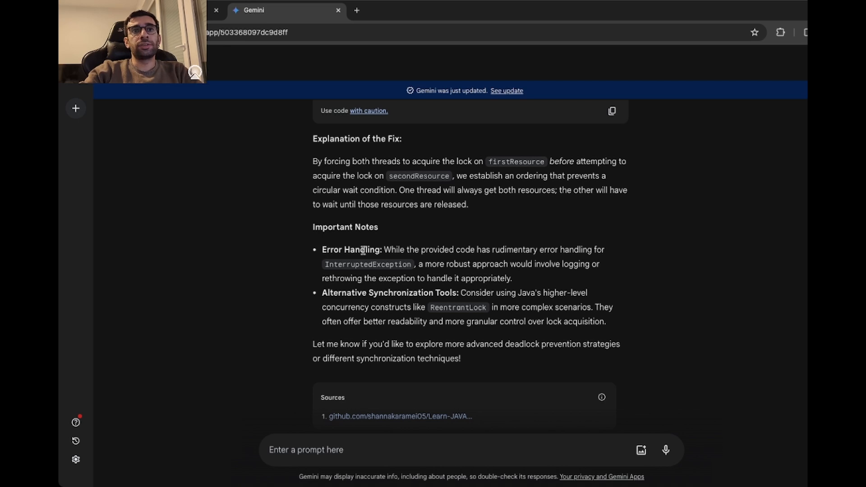
scroll(up, 3)
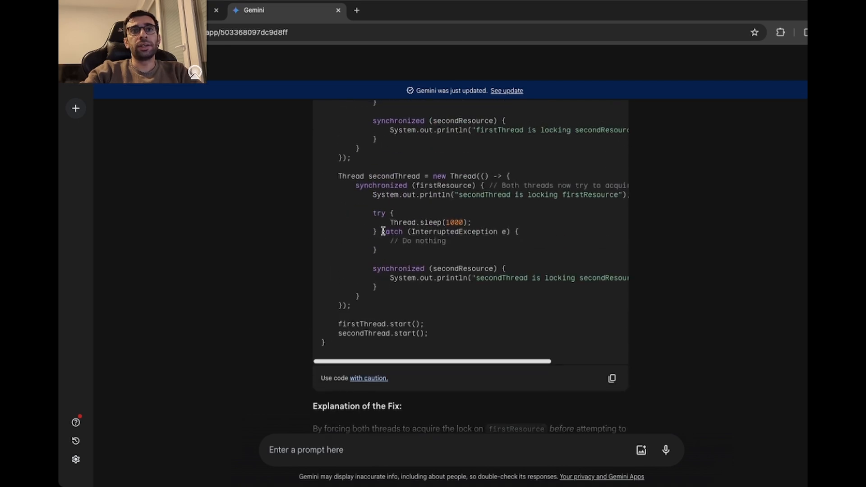
mouse_move(533, 252)
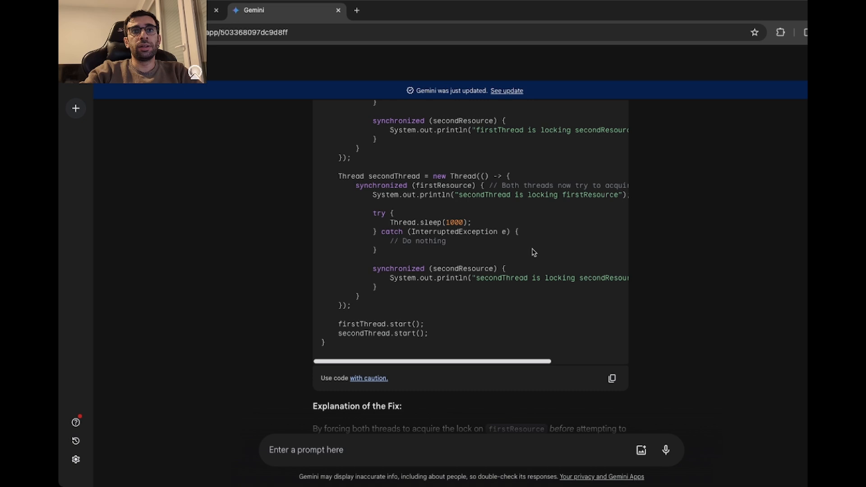
scroll(down, 3)
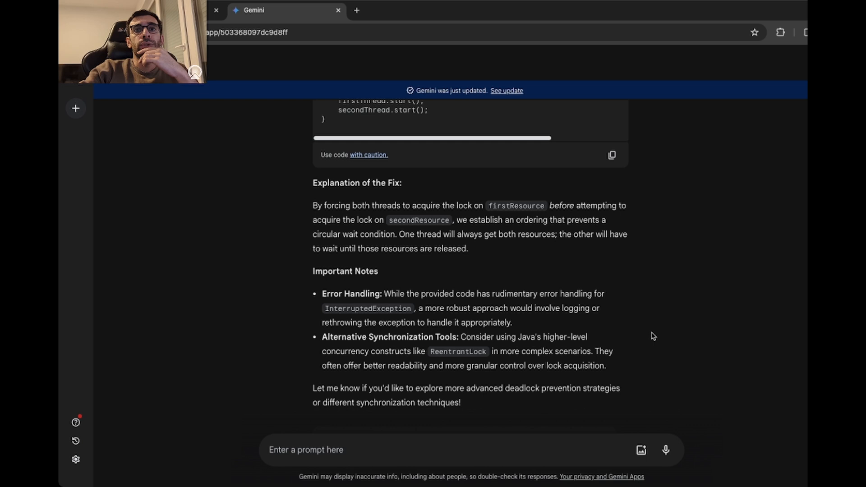
scroll(down, 3)
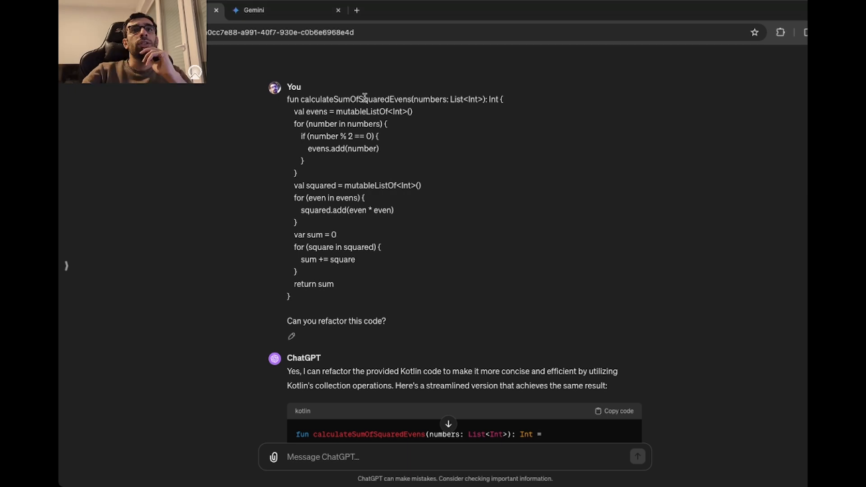
Step: Highlight calculateSumOfSquaredEvens and the sumOf call in ChatGPT's filter-and-sumOf refactor
double_click(355, 99)
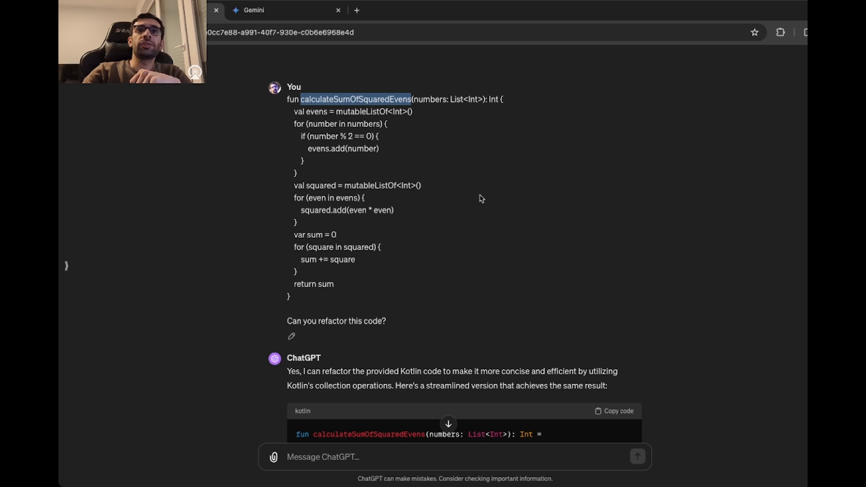
mouse_move(488, 190)
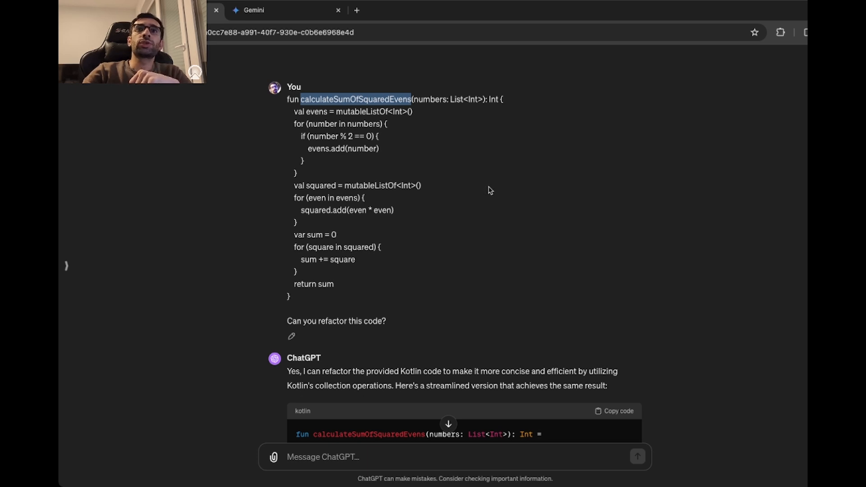
mouse_move(488, 190)
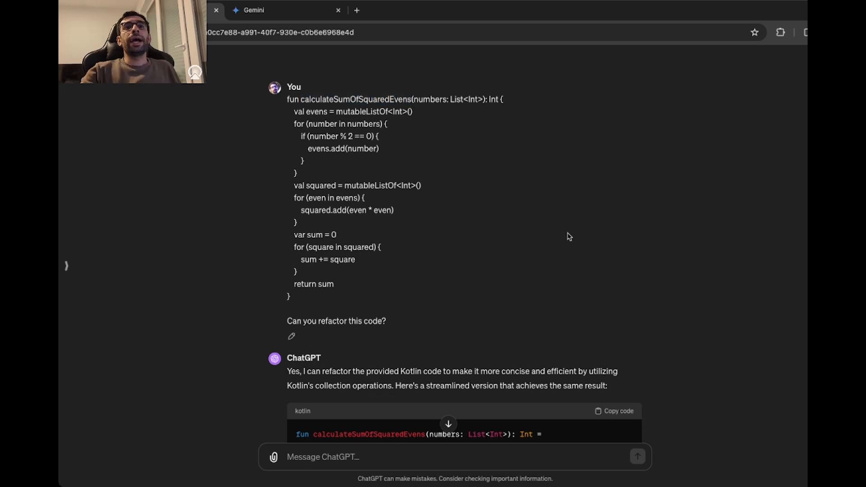
mouse_move(566, 236)
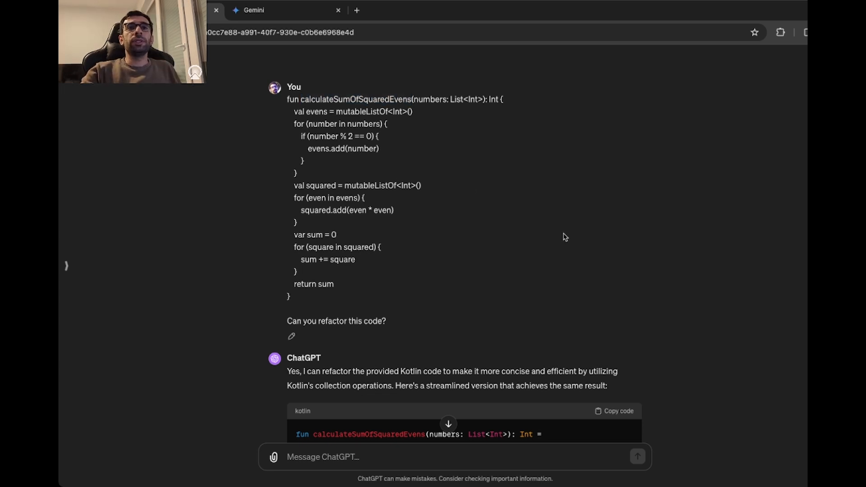
scroll(down, 3)
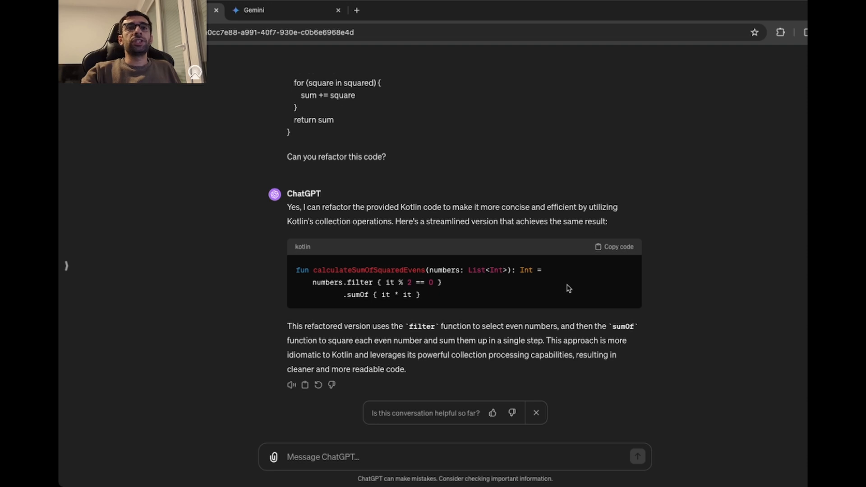
mouse_move(566, 290)
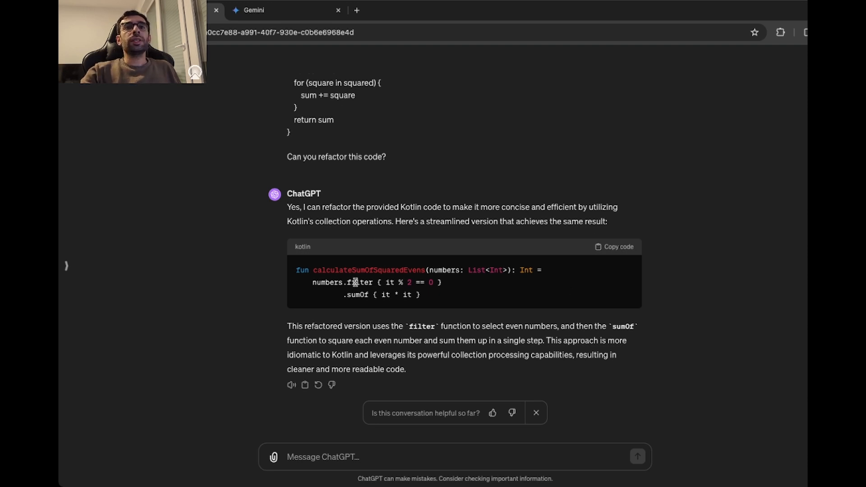
double_click(360, 282)
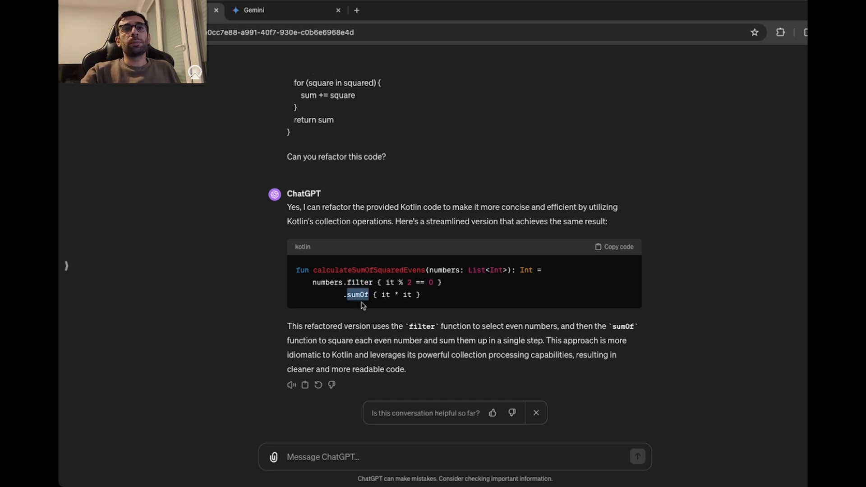
mouse_move(529, 305)
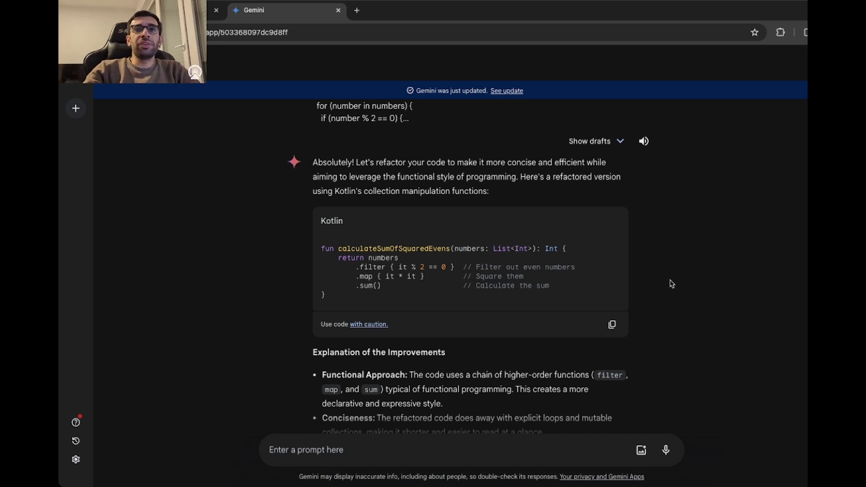
mouse_move(579, 270)
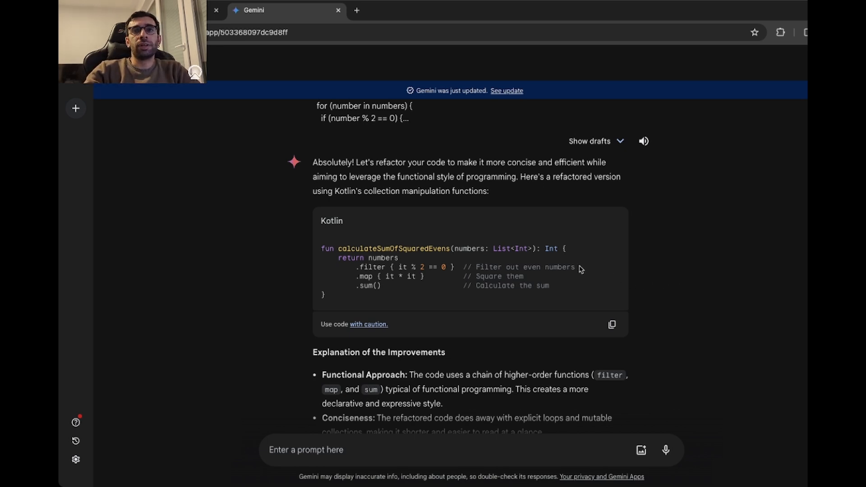
mouse_move(504, 304)
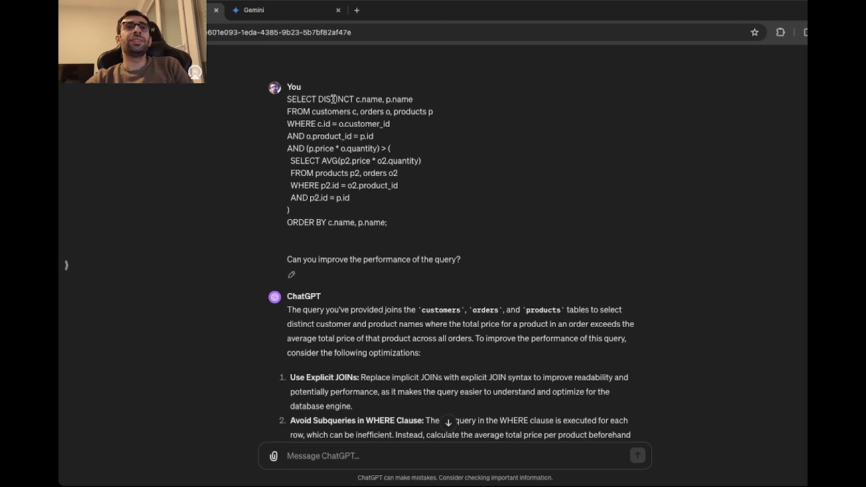
Step: Highlight the correlated subquery and the 'Use Explicit JOINs' suggestion, then scroll further down
drag(317, 123, 388, 124)
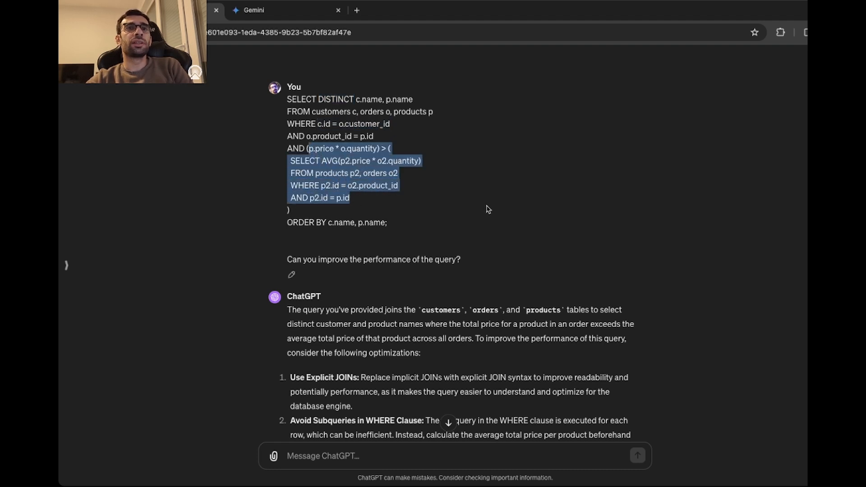
mouse_move(483, 185)
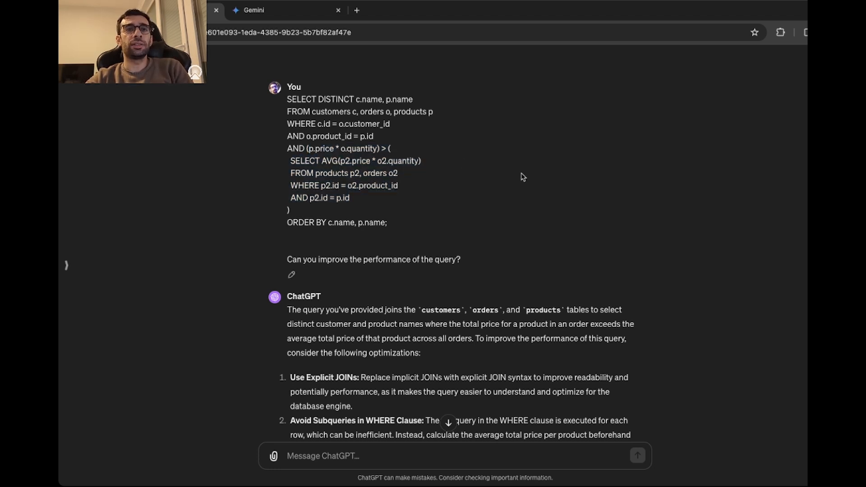
mouse_move(310, 372)
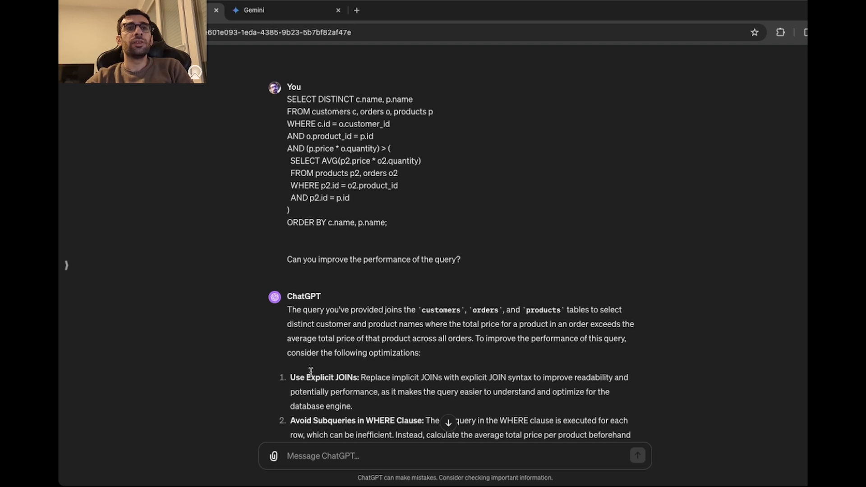
drag(290, 377, 469, 377)
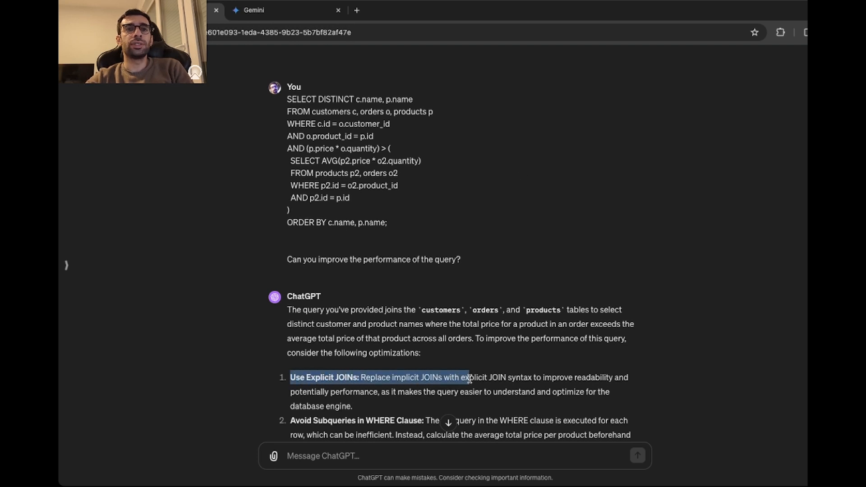
scroll(down, 3)
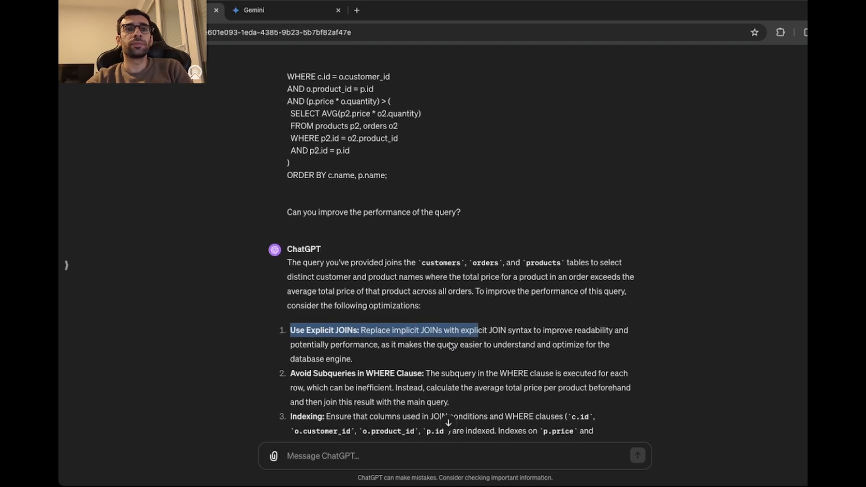
scroll(down, 3)
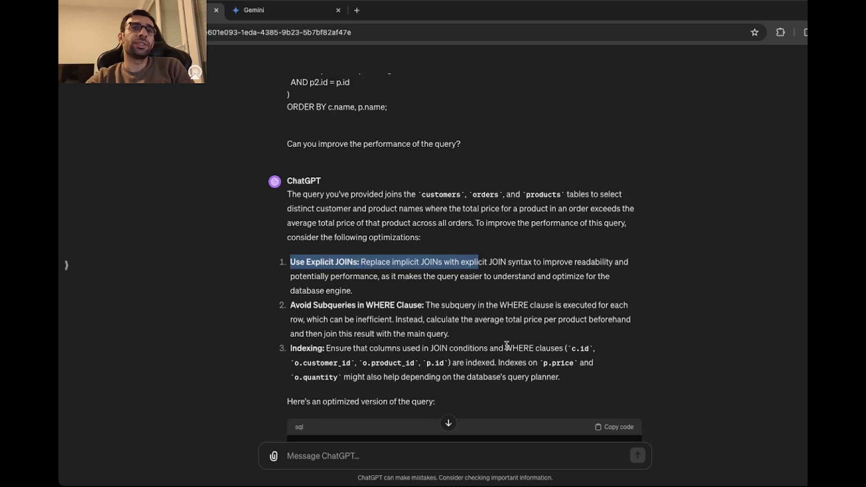
scroll(down, 3)
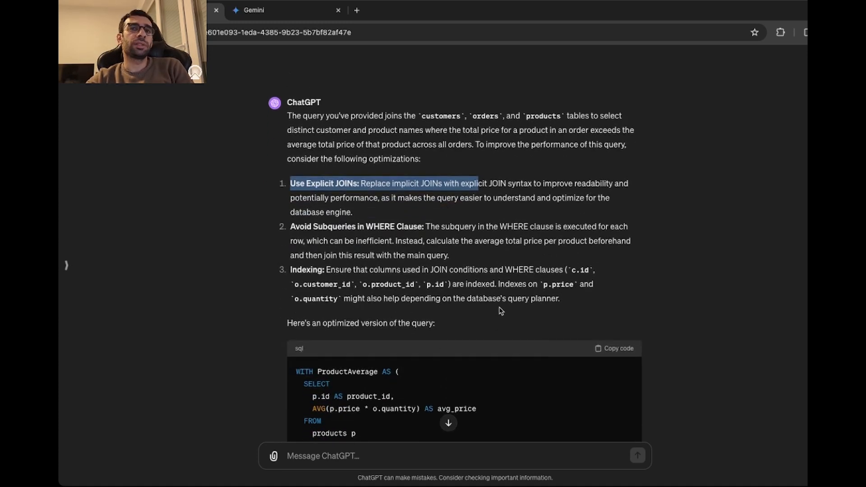
scroll(down, 3)
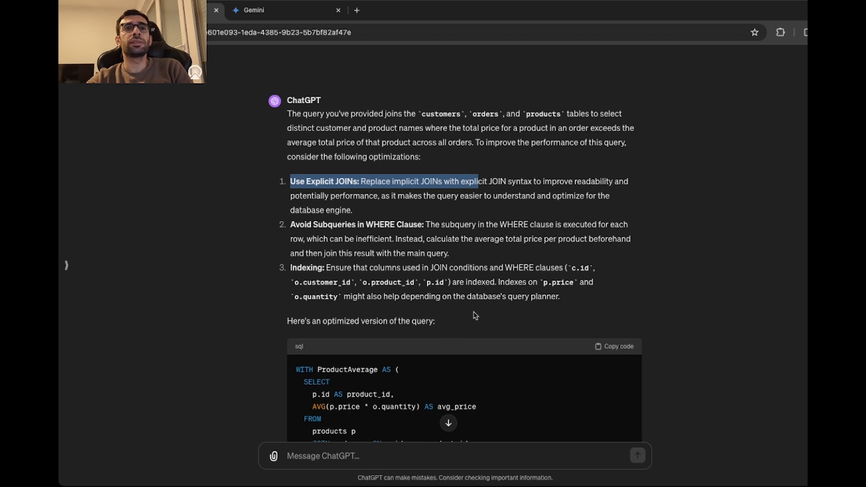
scroll(down, 3)
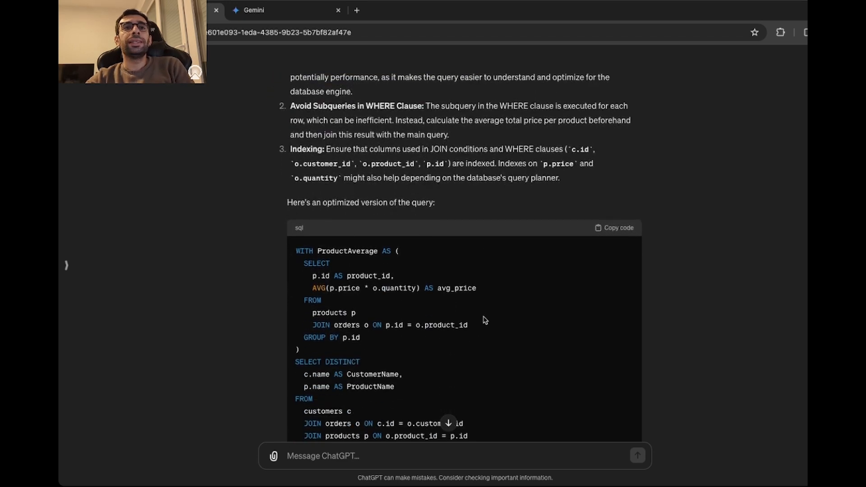
scroll(down, 3)
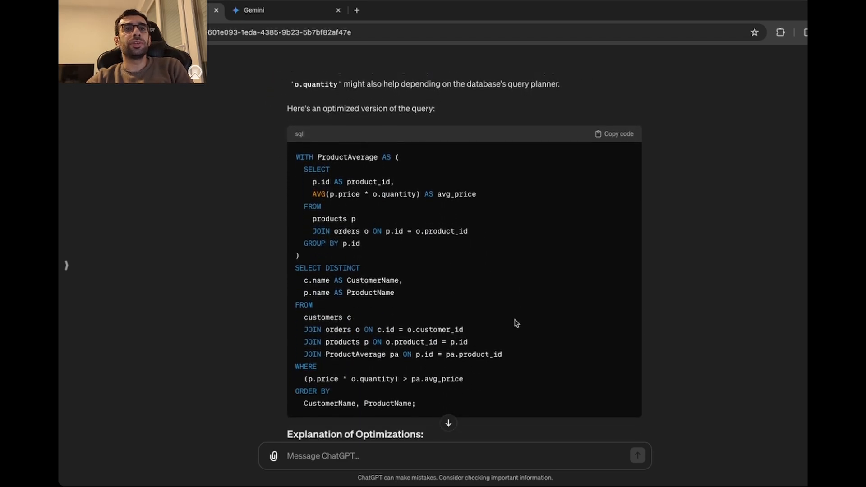
scroll(down, 3)
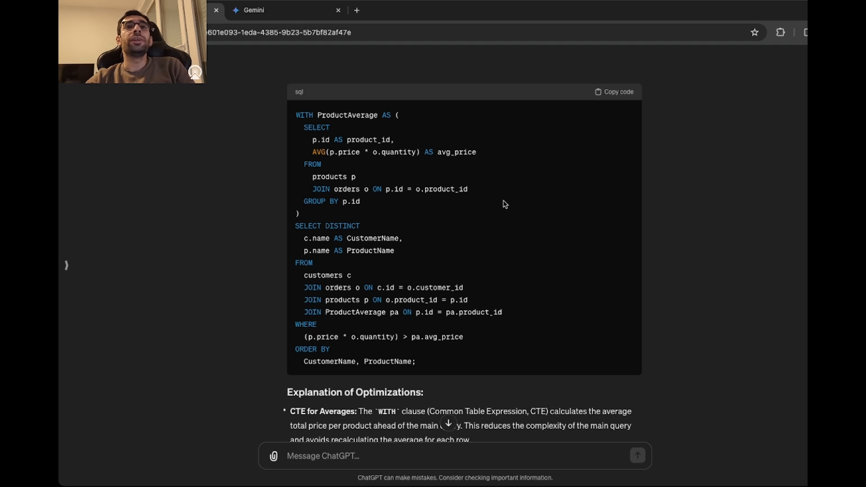
Step: Highlight the ProductAverage CTE and explicit joins in ChatGPT's query, then switch to Gemini
drag(295, 115, 298, 215)
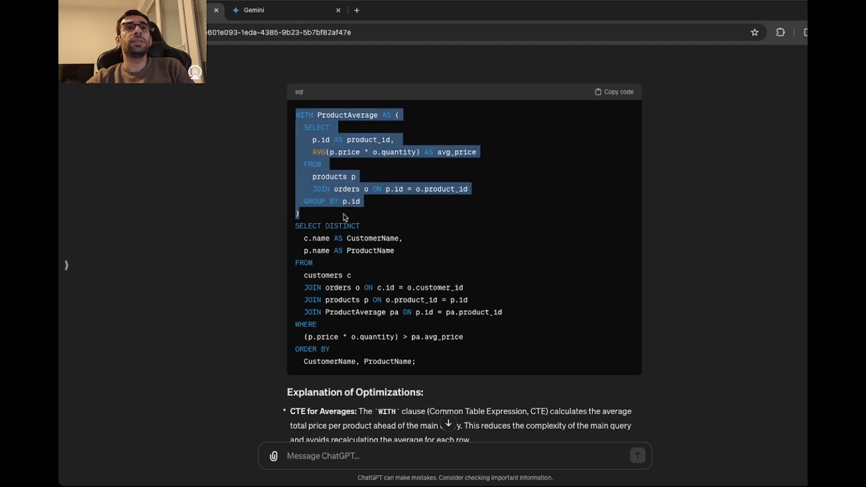
mouse_move(516, 233)
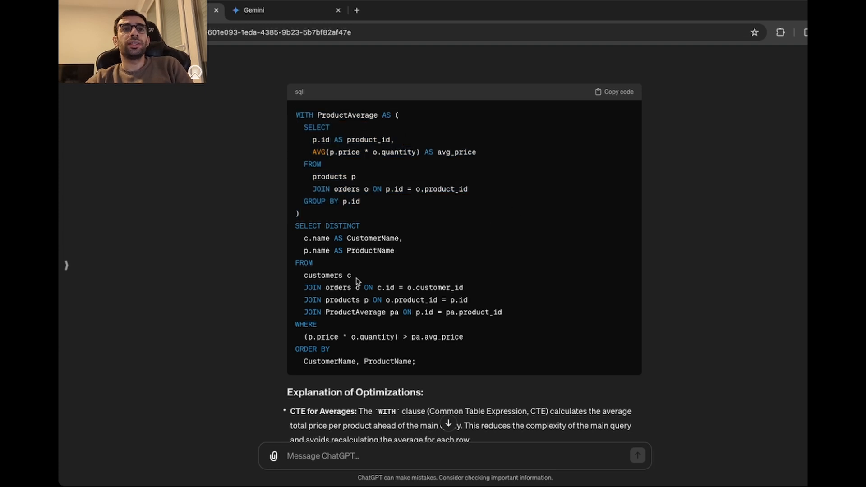
drag(302, 275, 502, 312)
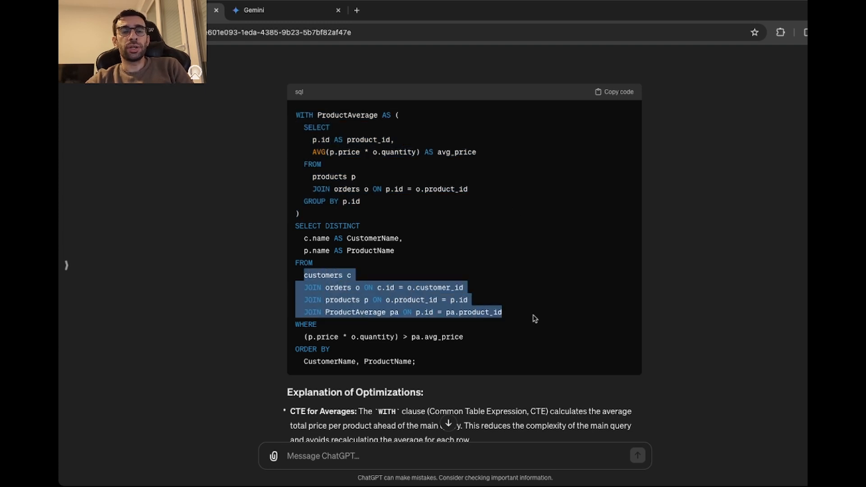
scroll(down, 3)
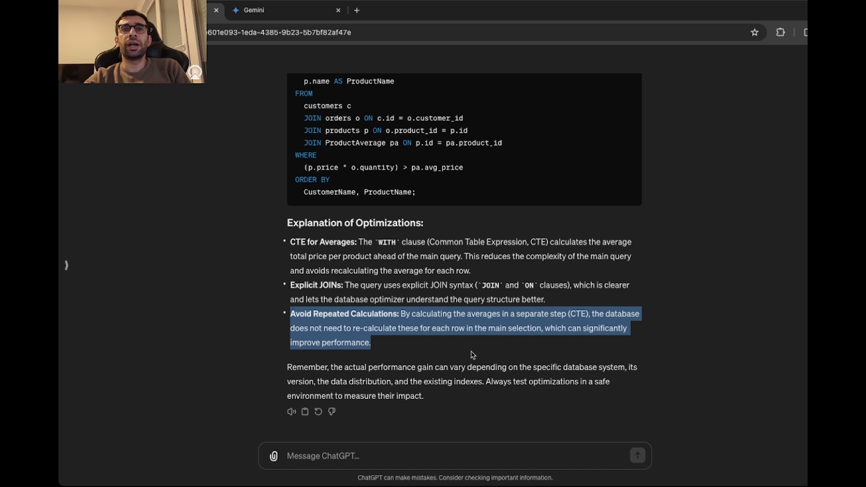
click(194, 281)
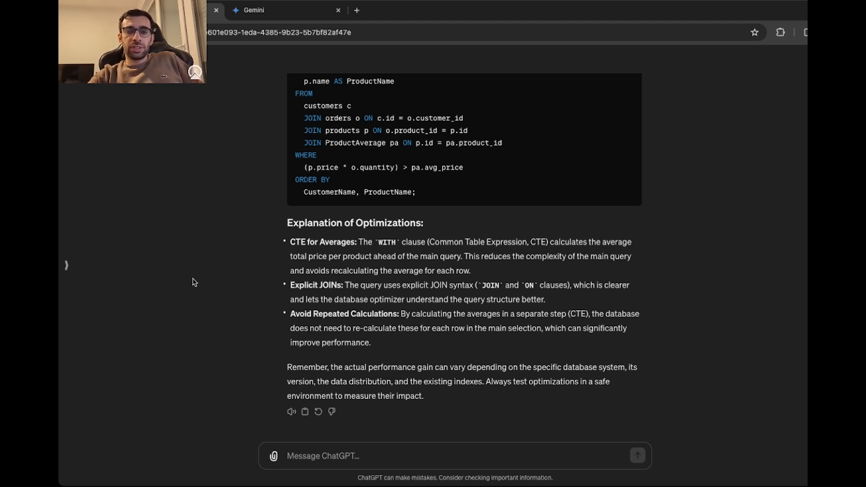
click(285, 10)
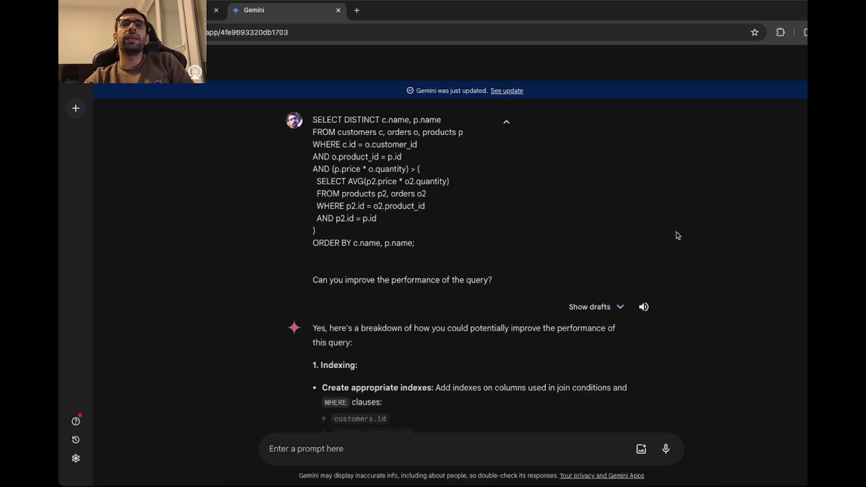
Step: Scroll through Gemini's subquery, DISTINCT, denormalization tips, join-based example and profiling notes
scroll(down, 3)
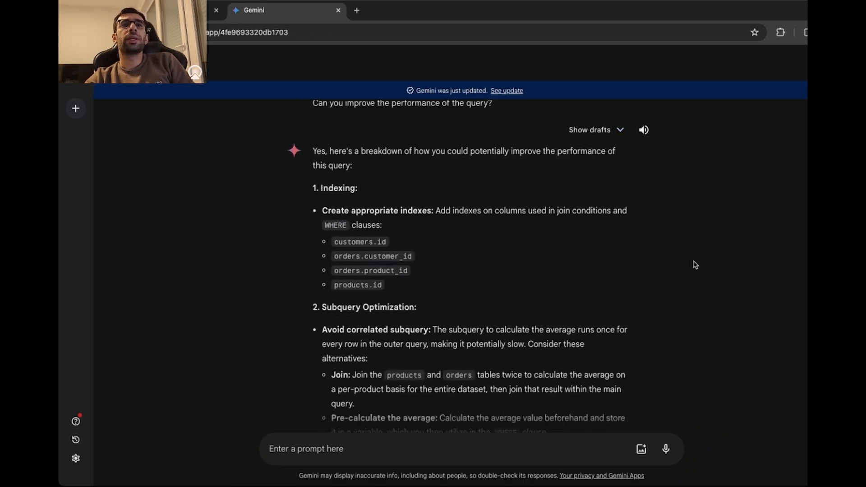
mouse_move(699, 266)
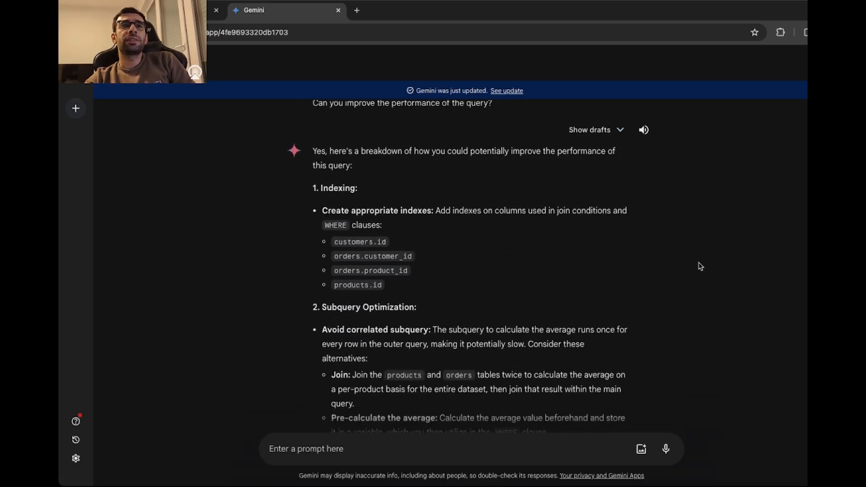
scroll(down, 3)
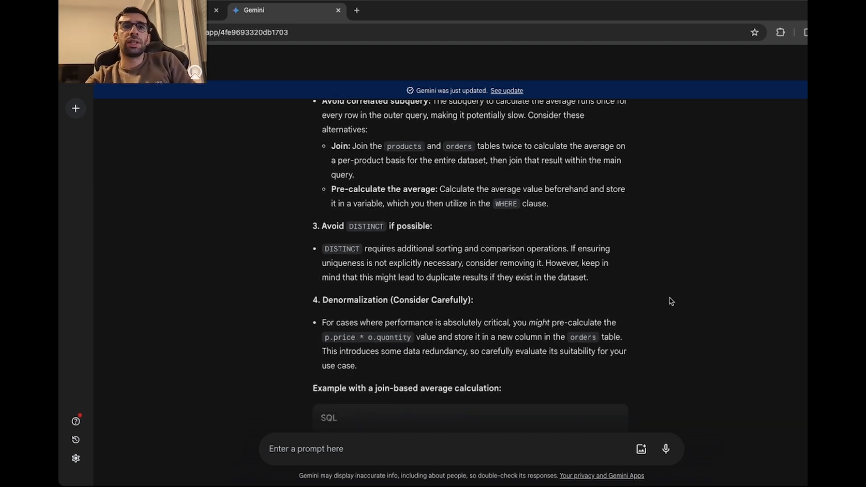
scroll(down, 3)
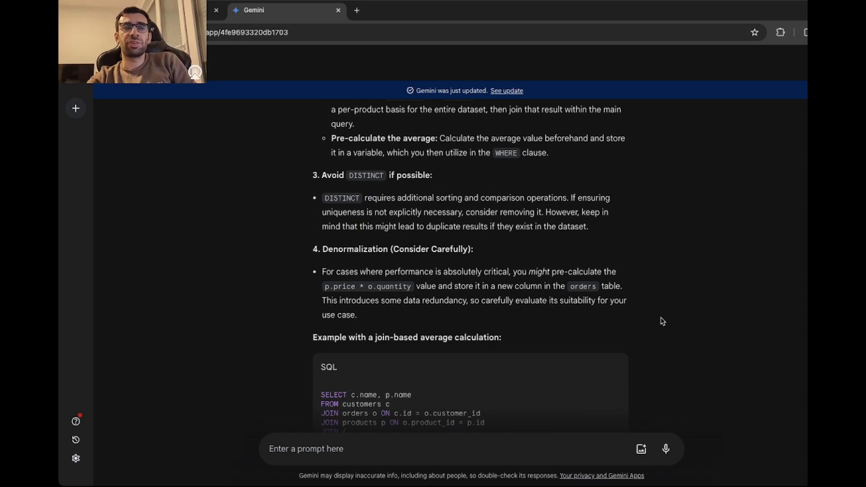
scroll(down, 3)
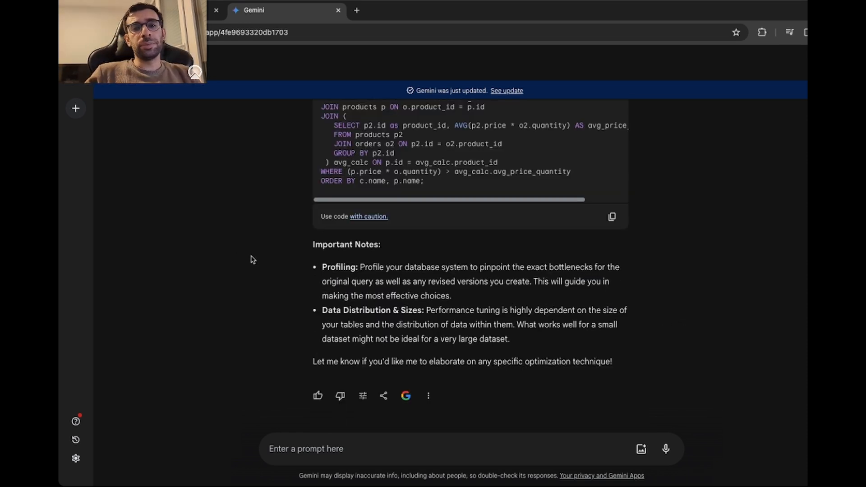